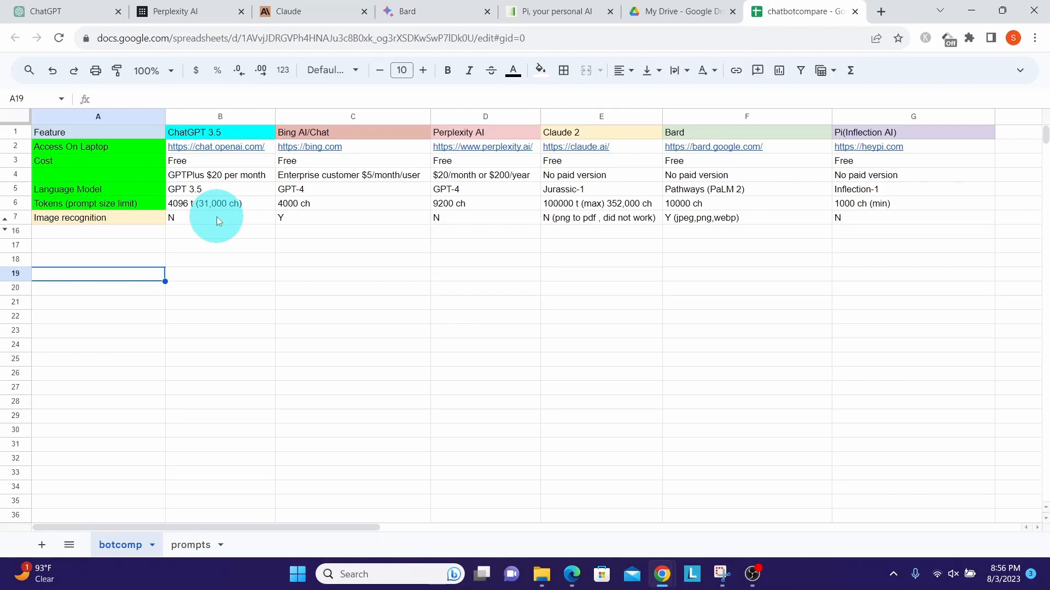
Step: Ask ChatGPT 'can you recognize an image' and get its reply that it cannot view images
click(63, 11)
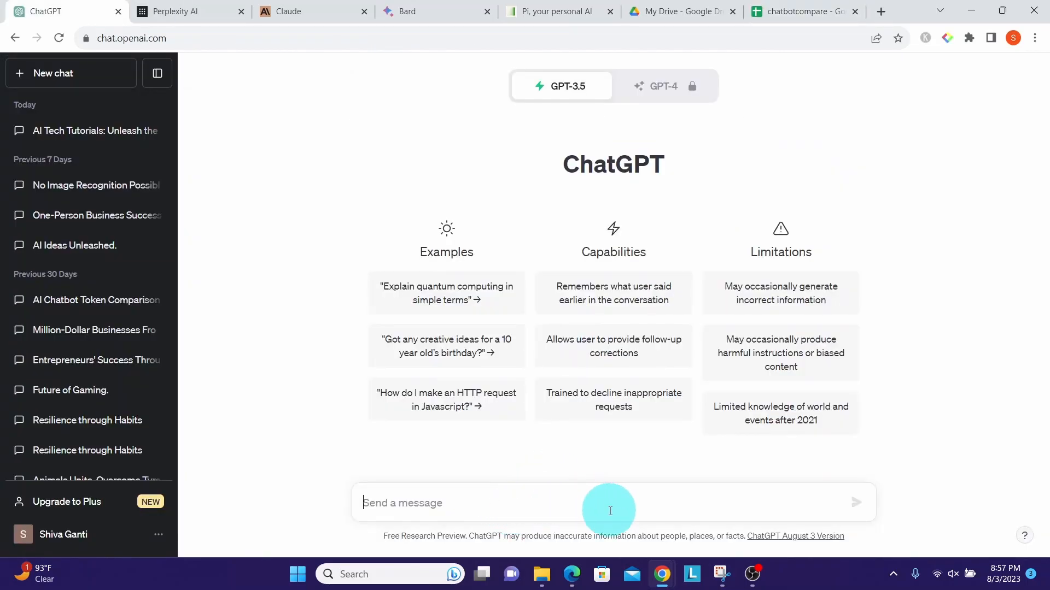
mouse_move(633, 492)
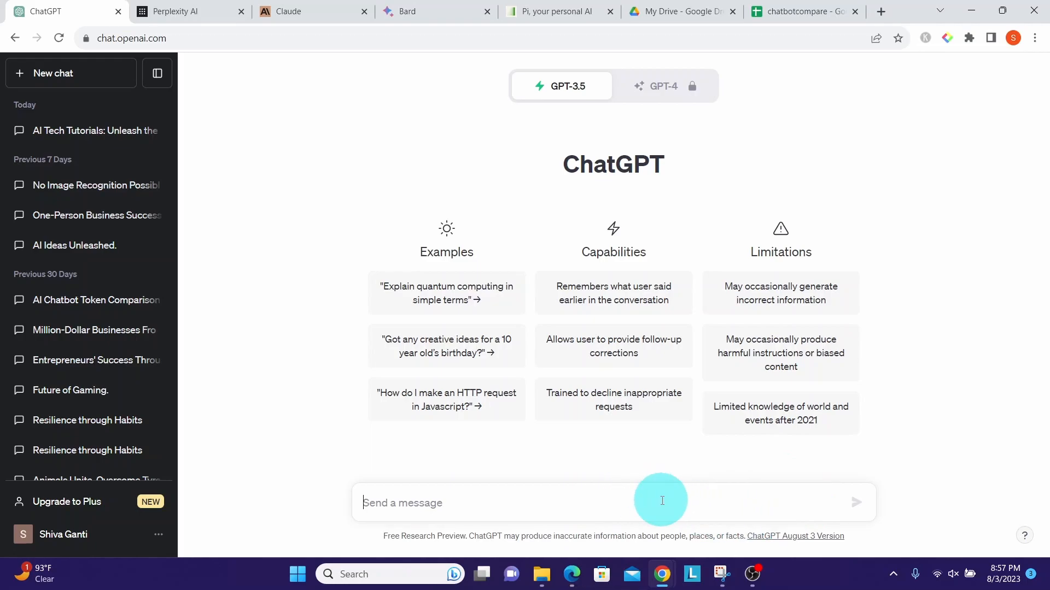
mouse_move(796, 503)
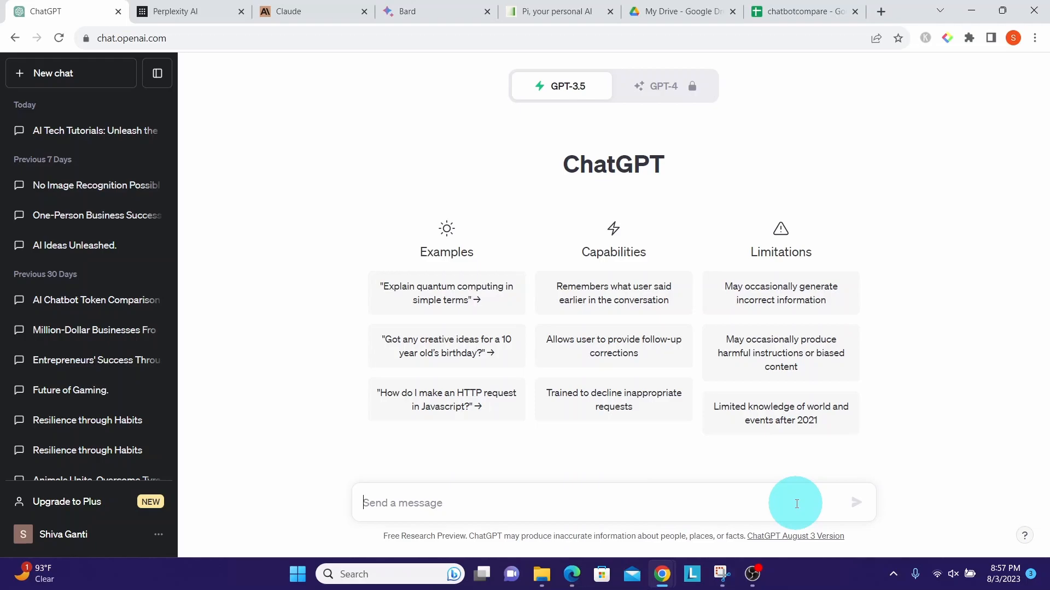
text(can you recognize an image)
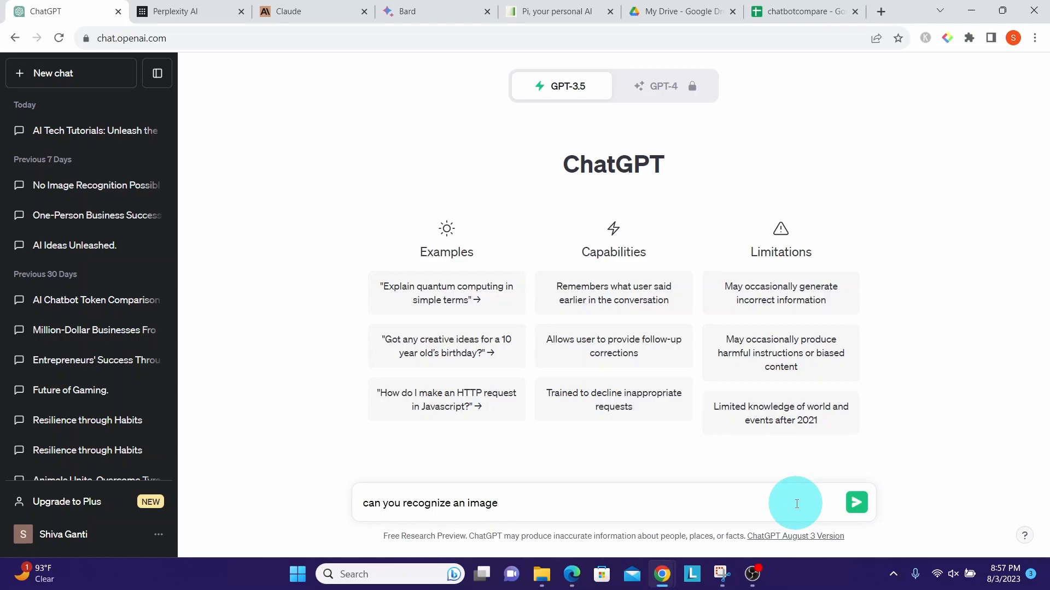
click(855, 503)
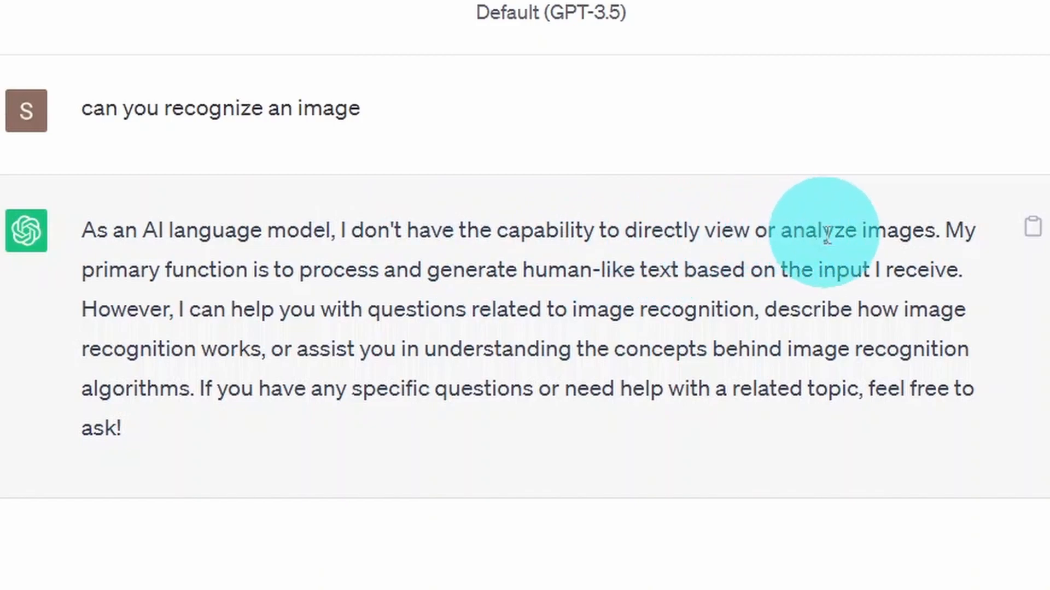
mouse_move(923, 258)
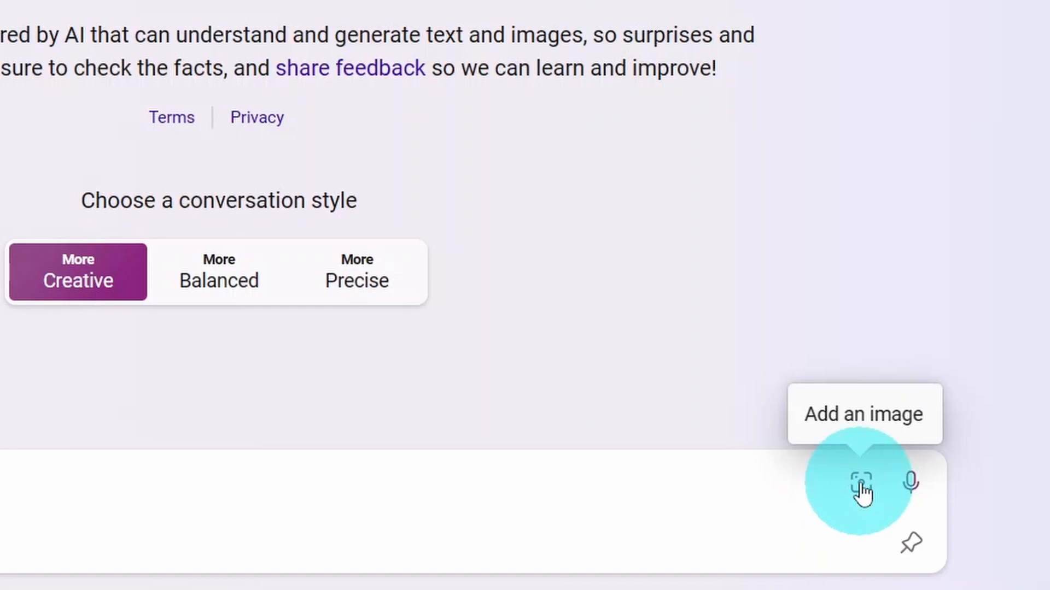
Step: Attach img4.png from this device to the Bing Chat message box
click(861, 482)
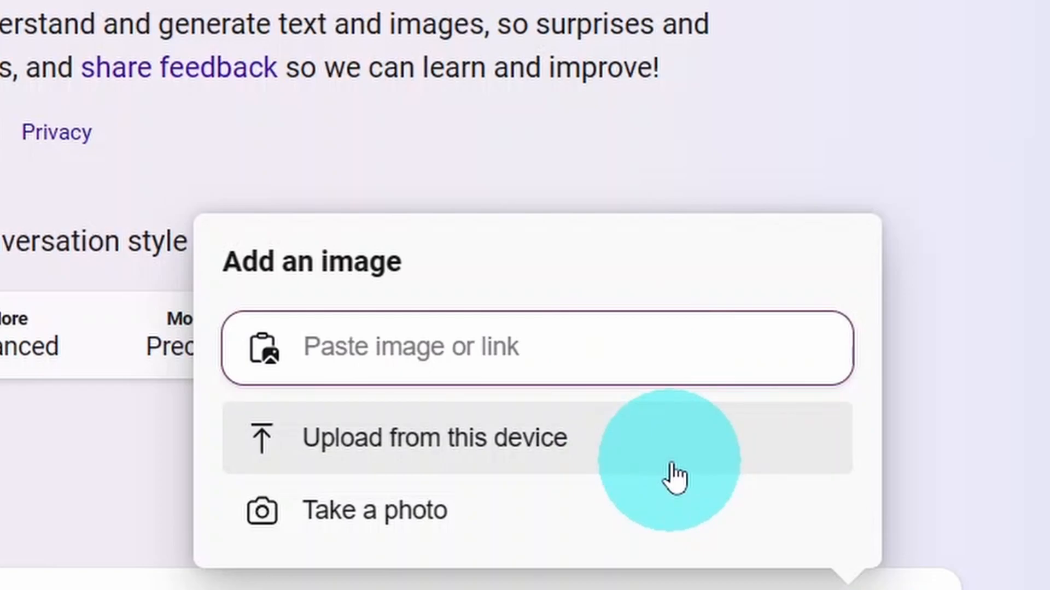
click(536, 347)
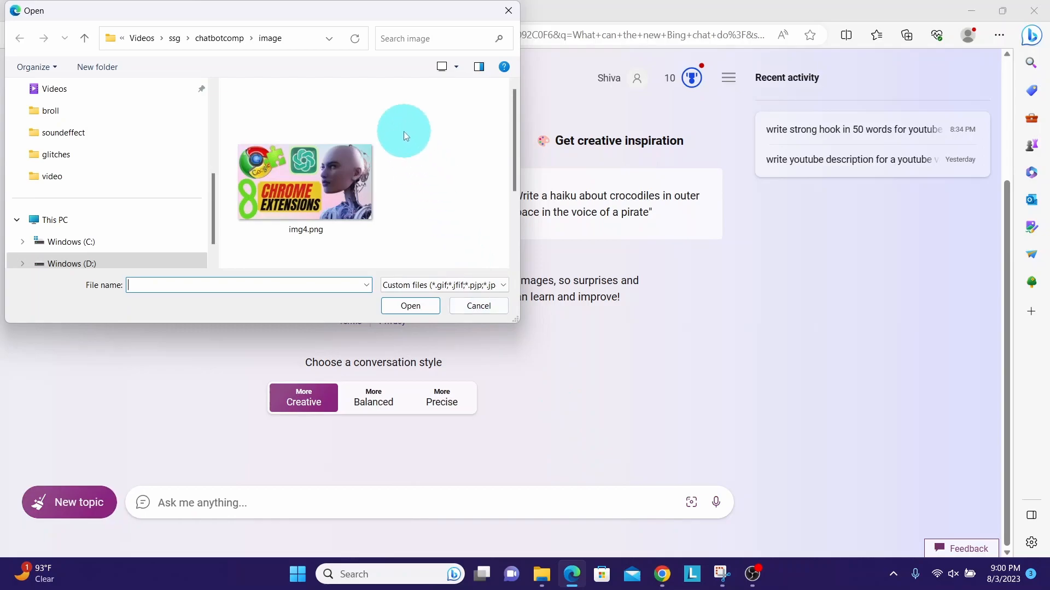
mouse_move(400, 132)
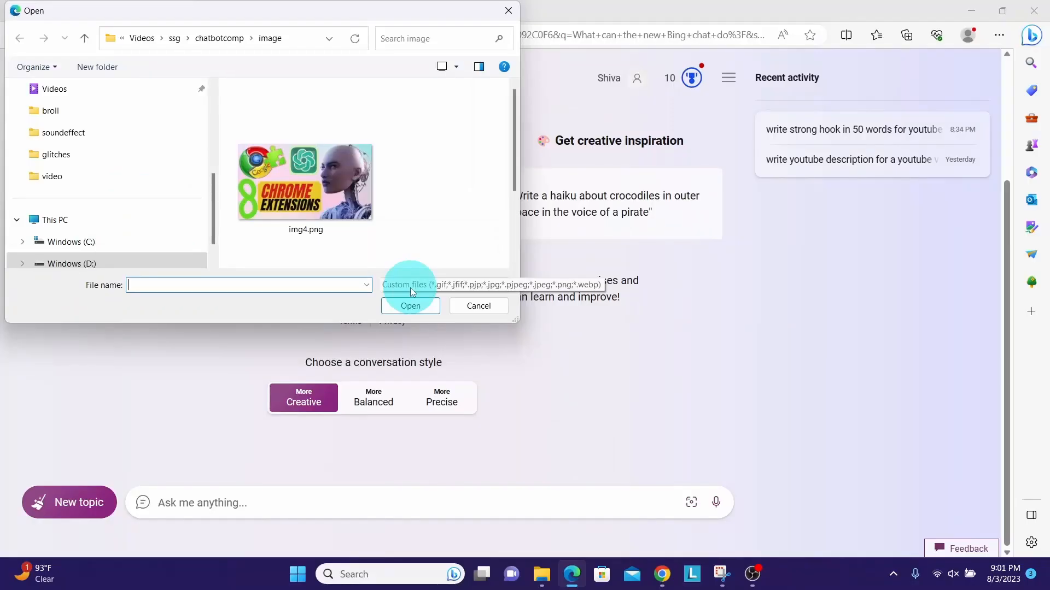
mouse_move(306, 181)
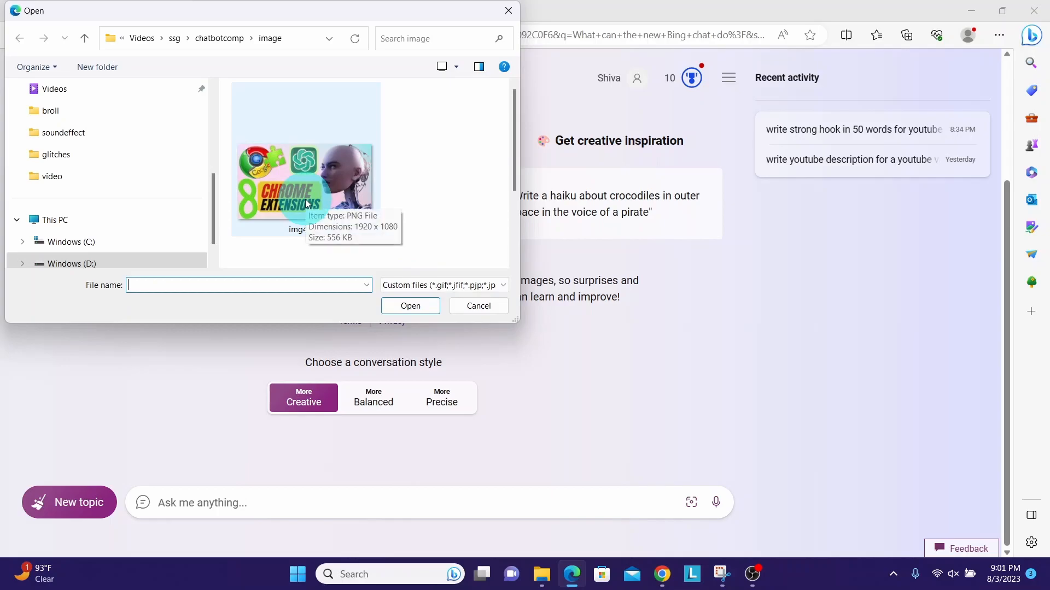
click(410, 306)
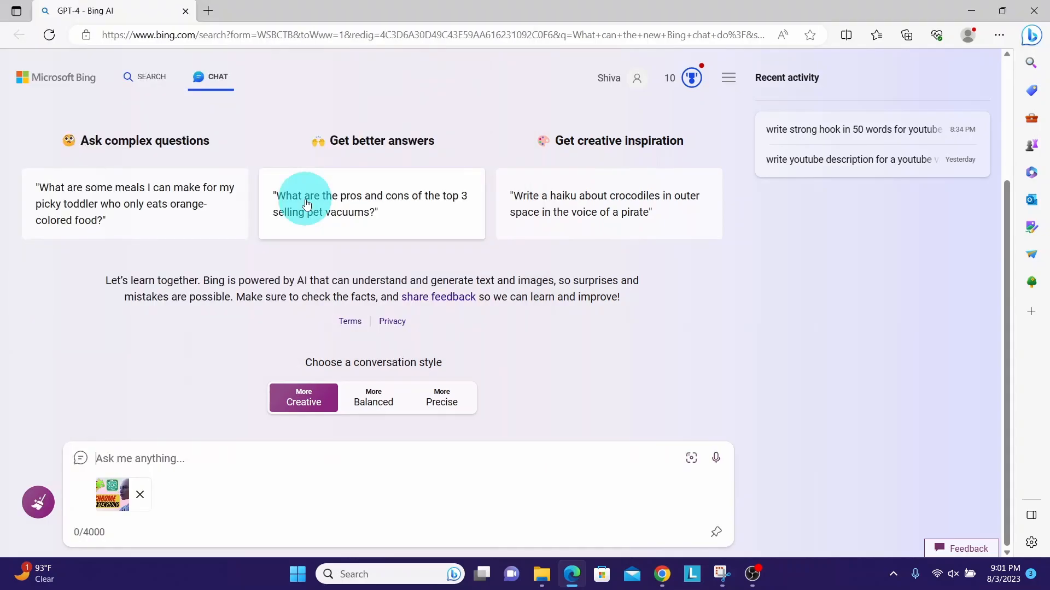
Step: Send 'analyze this image' in Bing Chat and read its Chrome-extensions answer
text(analyze this image)
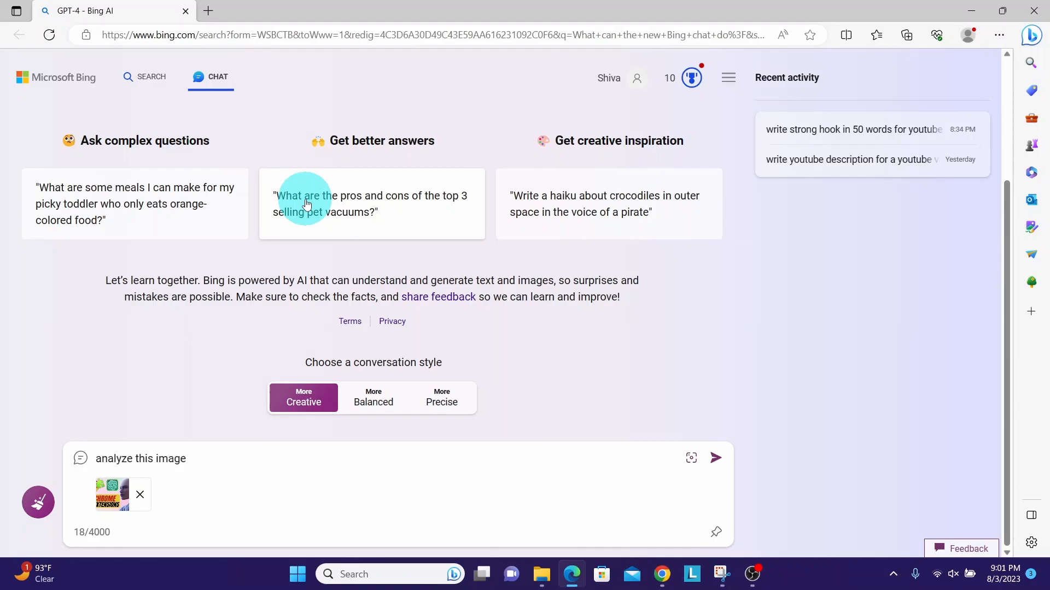
click(715, 458)
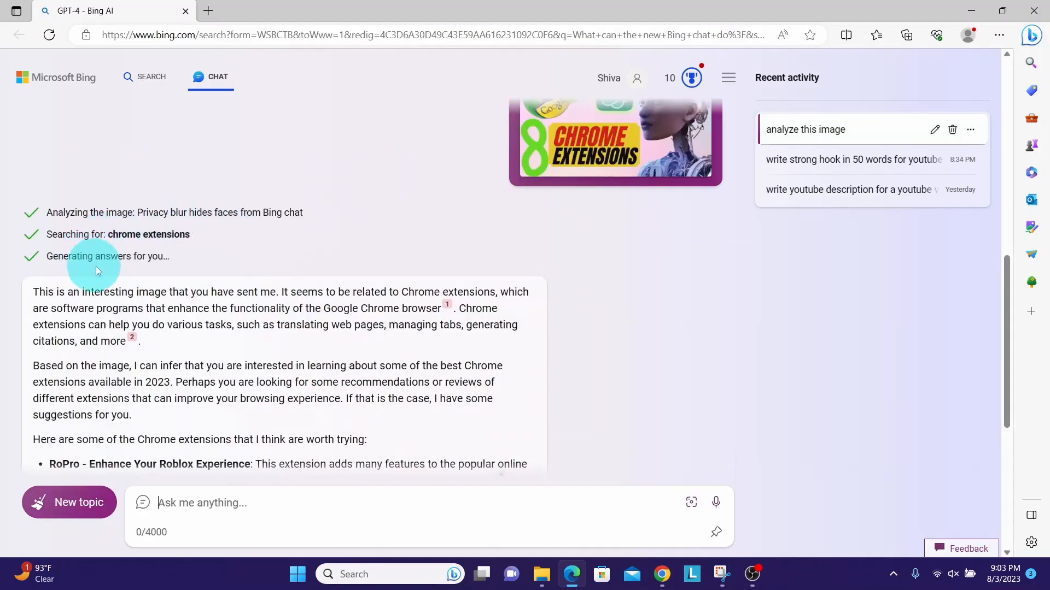
mouse_move(228, 261)
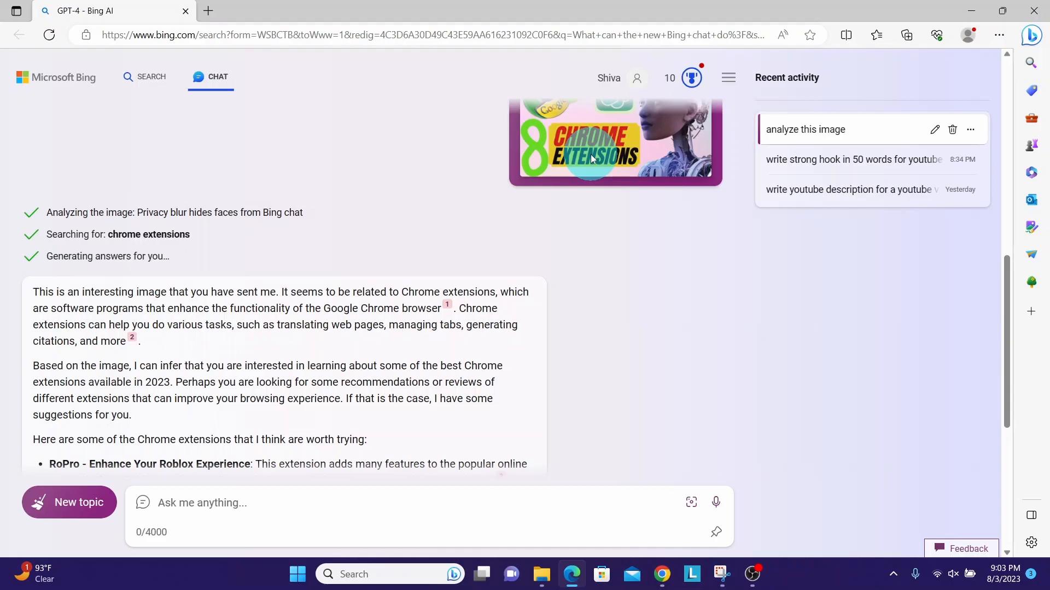
mouse_move(455, 280)
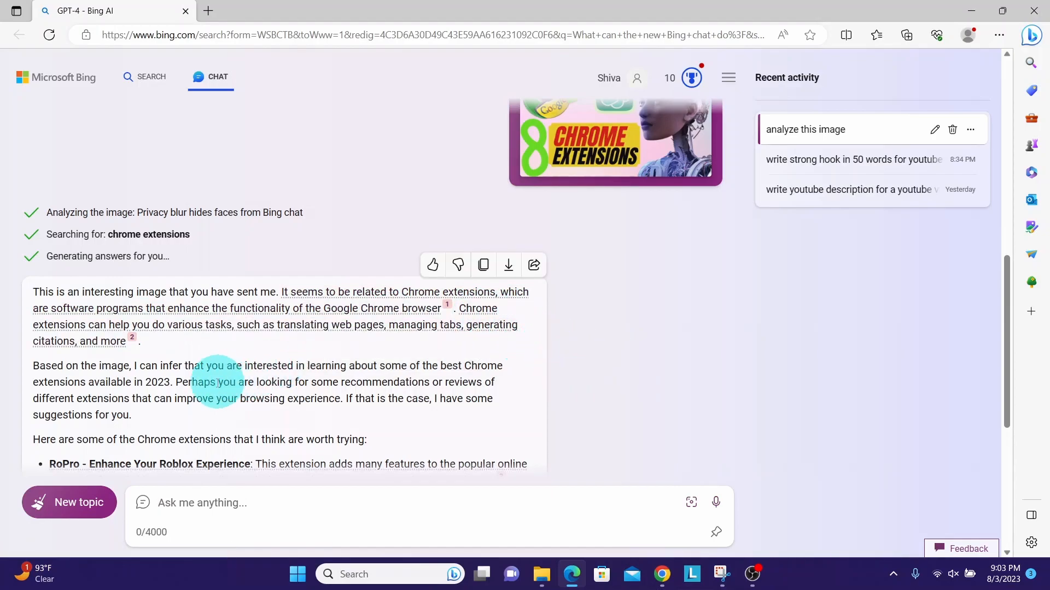
mouse_move(221, 378)
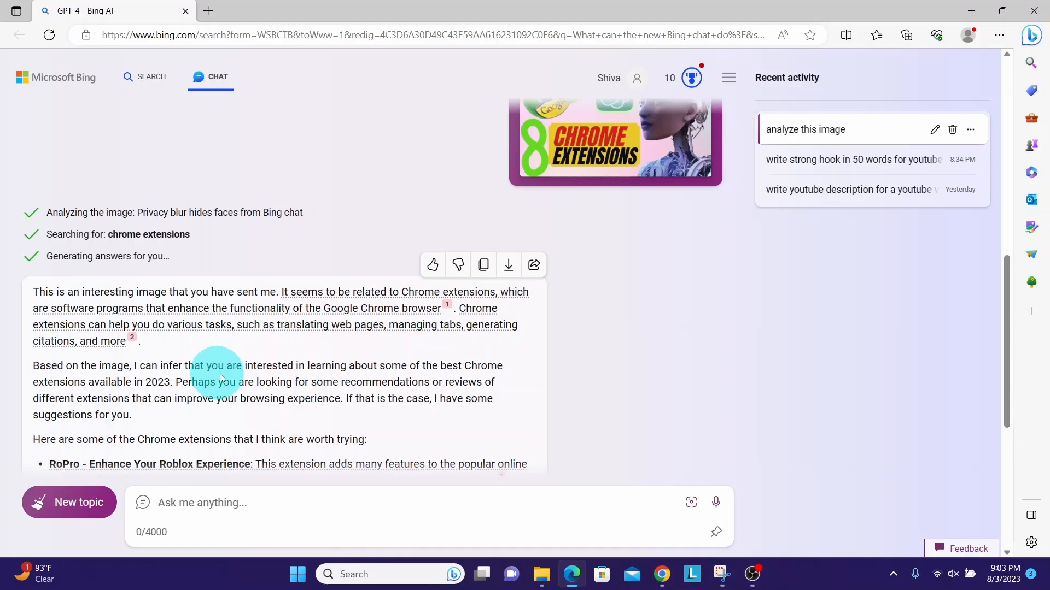
mouse_move(448, 378)
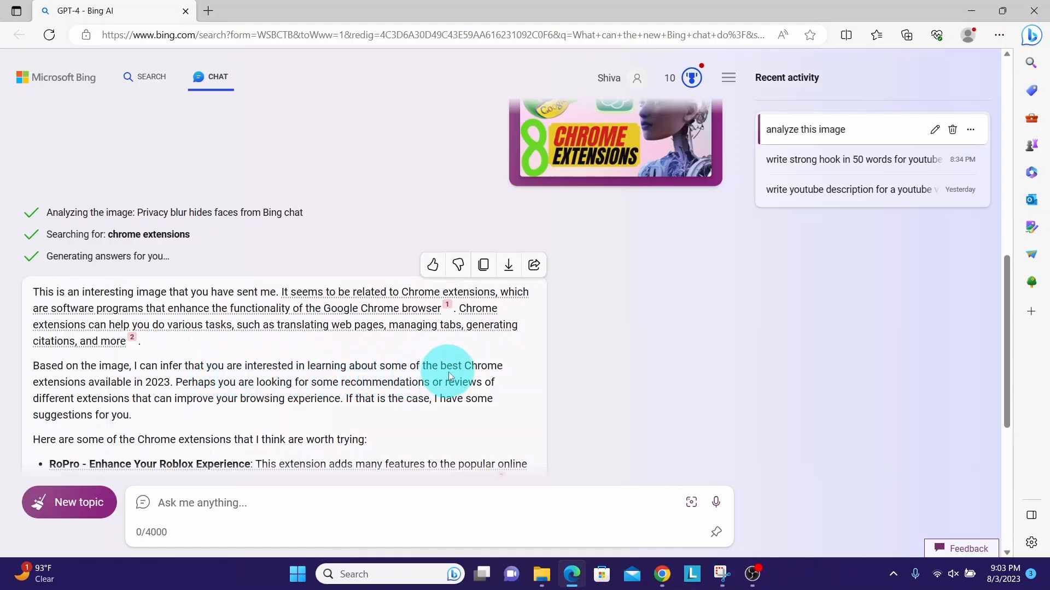
mouse_move(167, 394)
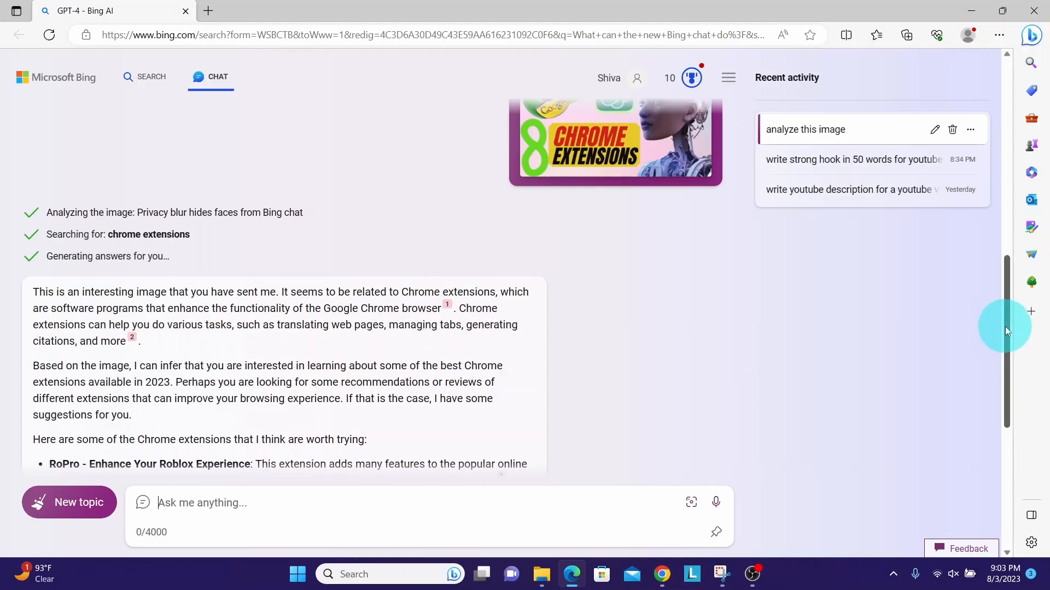
scroll(down, 3)
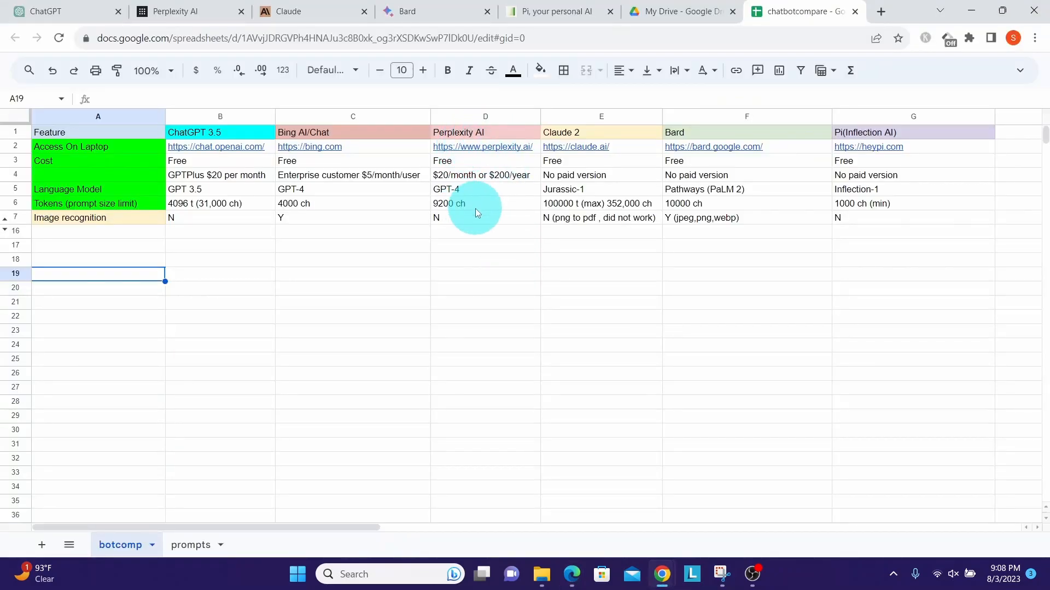
mouse_move(473, 222)
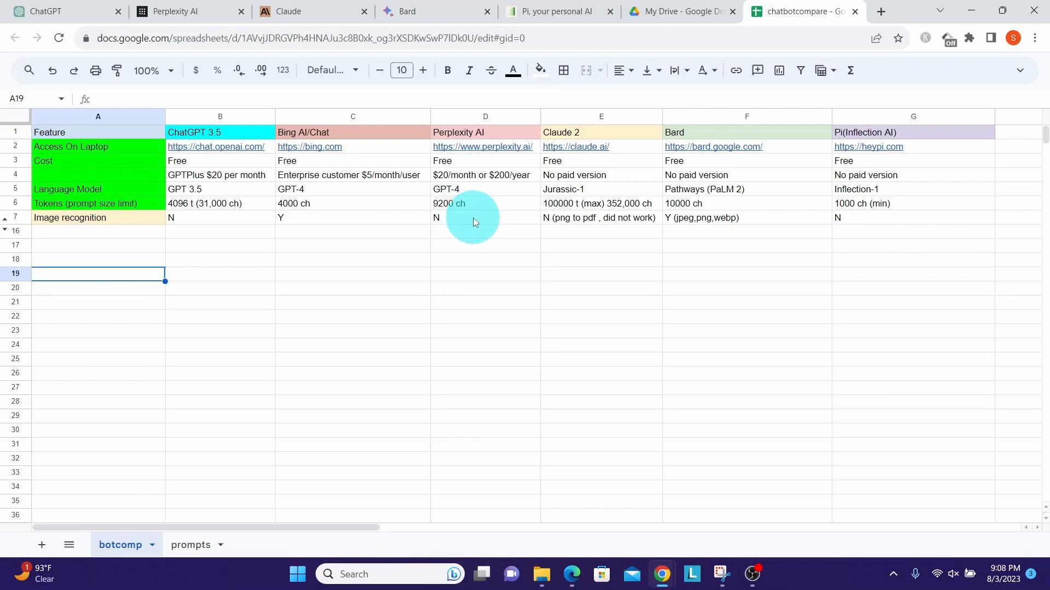
click(189, 11)
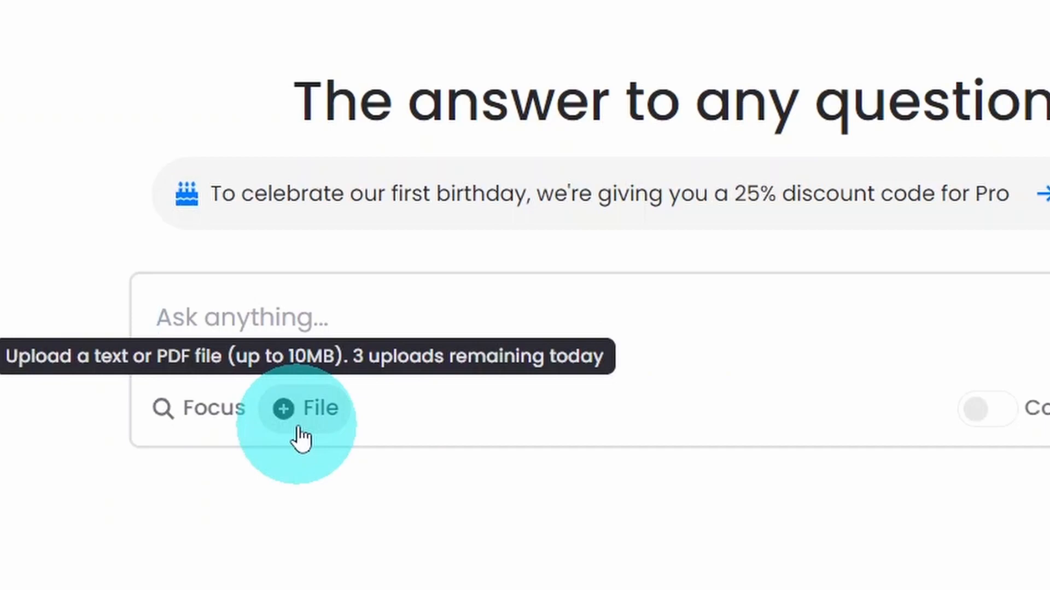
Step: Attach img4.pdf to the Perplexity Ask box via the file upload option
click(241, 316)
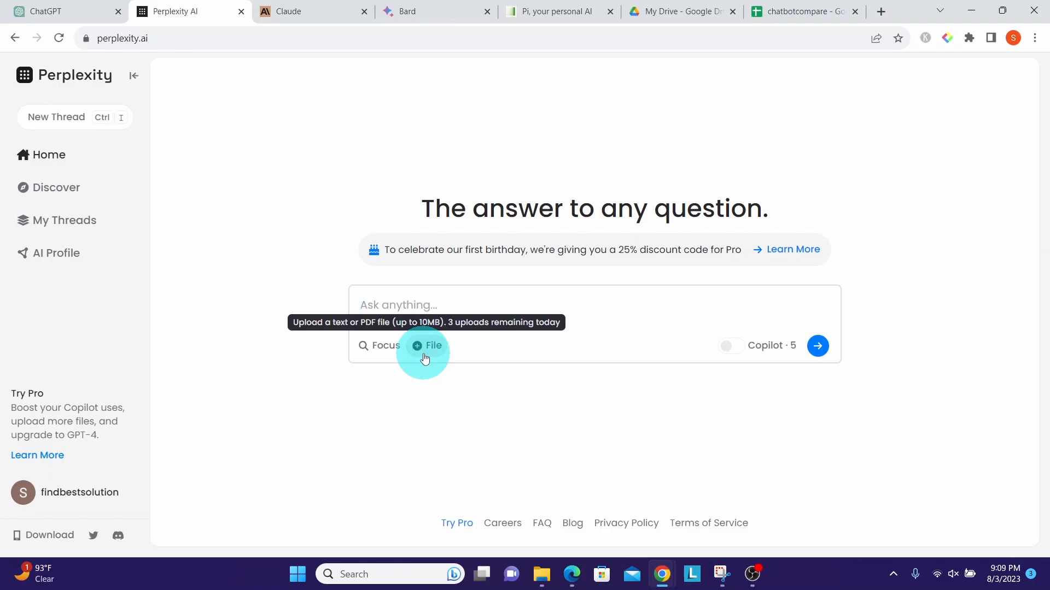
mouse_move(556, 548)
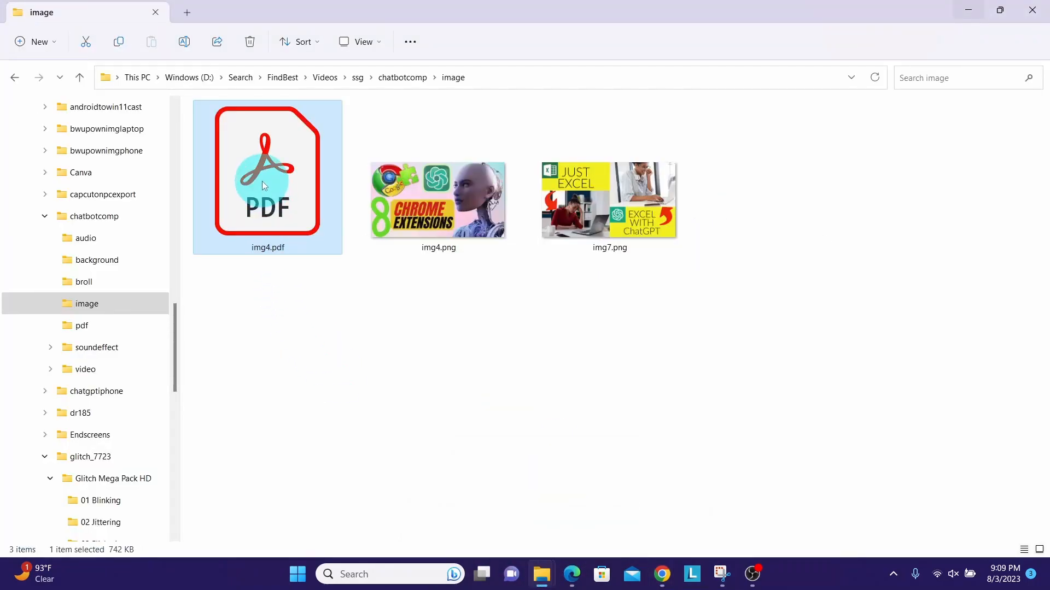
mouse_move(264, 186)
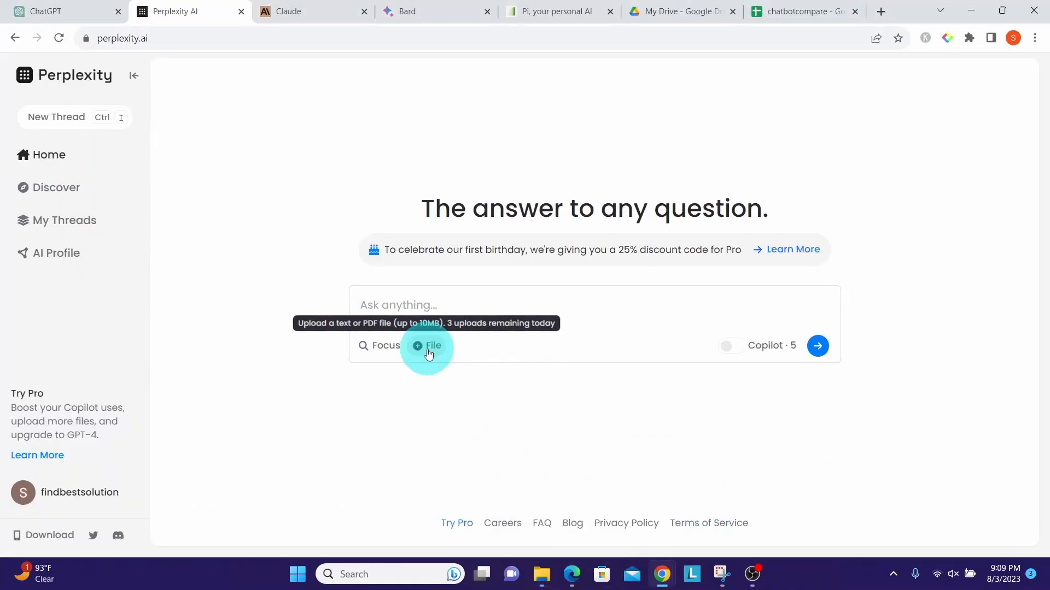
click(426, 345)
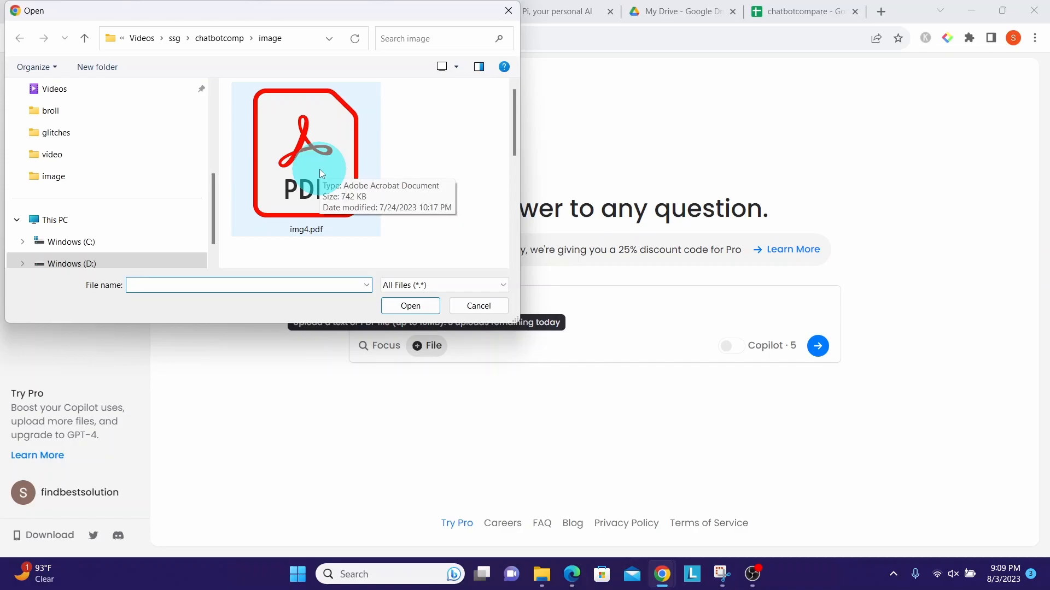
click(410, 306)
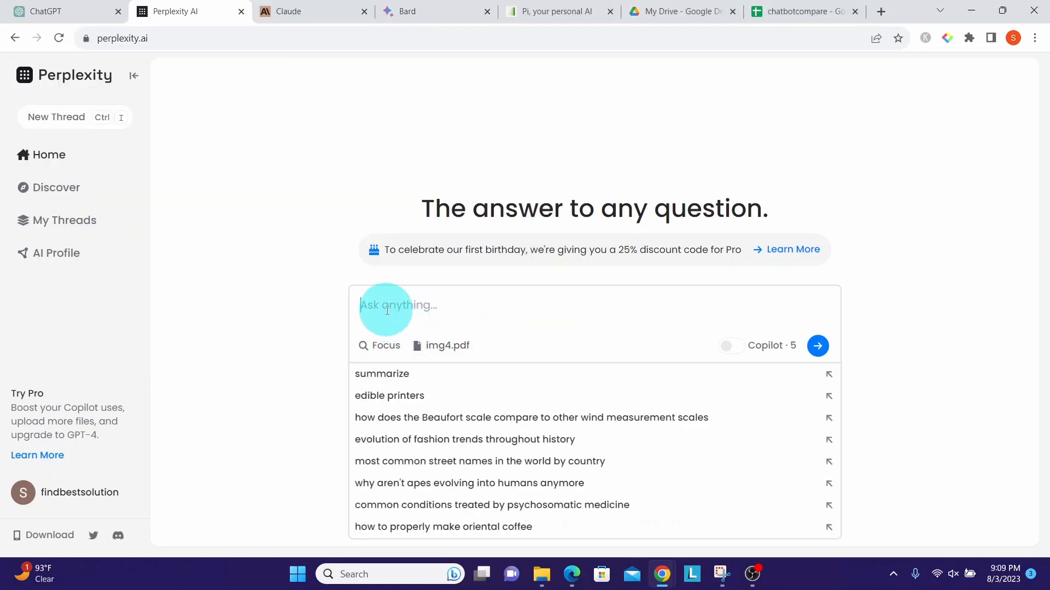
Step: Ask Perplexity to 'analyze the uploaded file', get its cannot-access reply, and return to the spreadsheet
text(analyze the uploaded file)
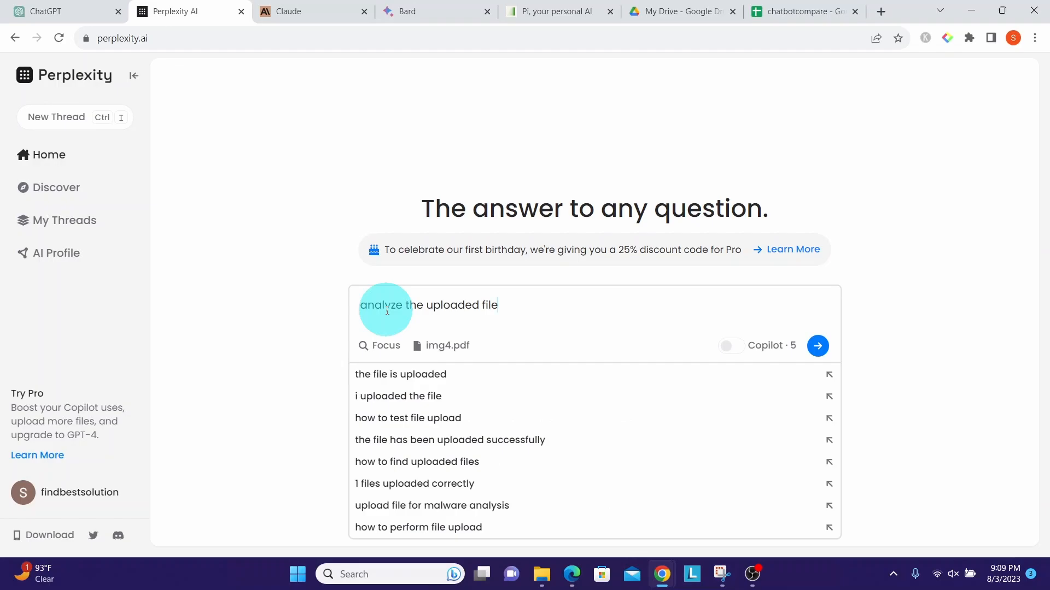
click(817, 346)
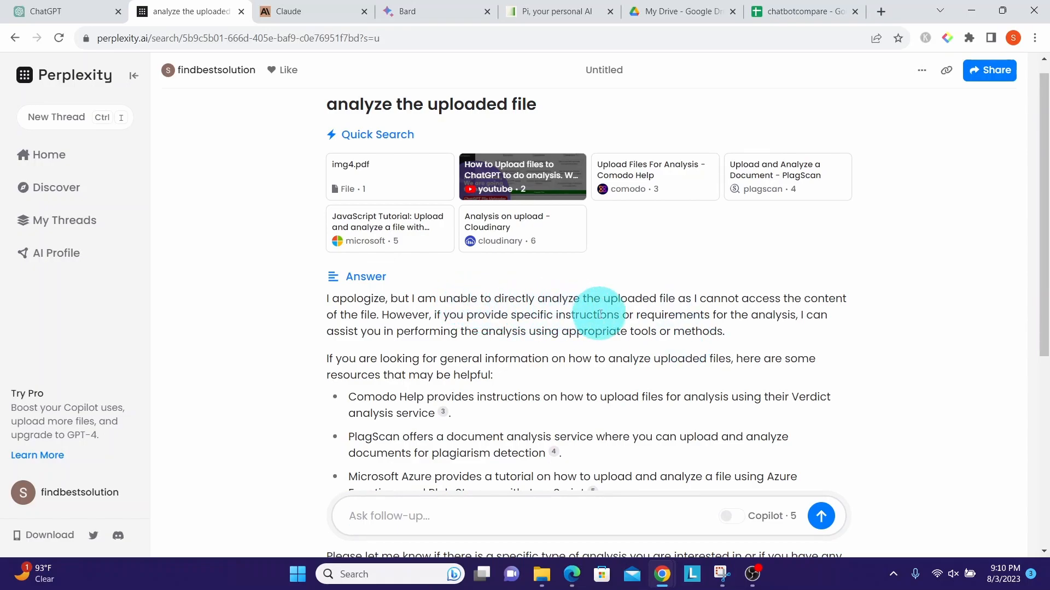
click(796, 11)
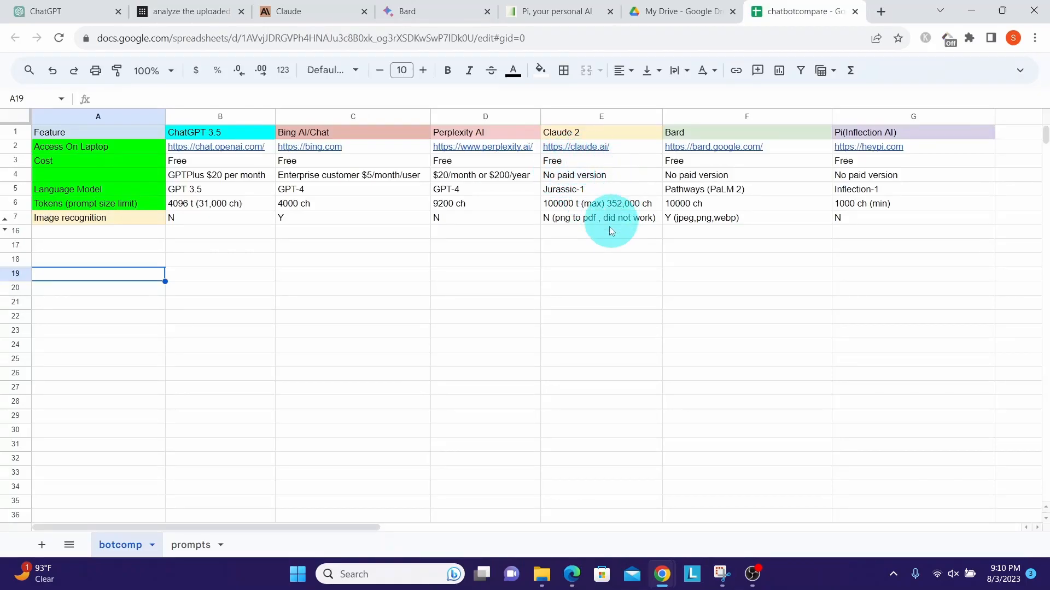
mouse_move(610, 218)
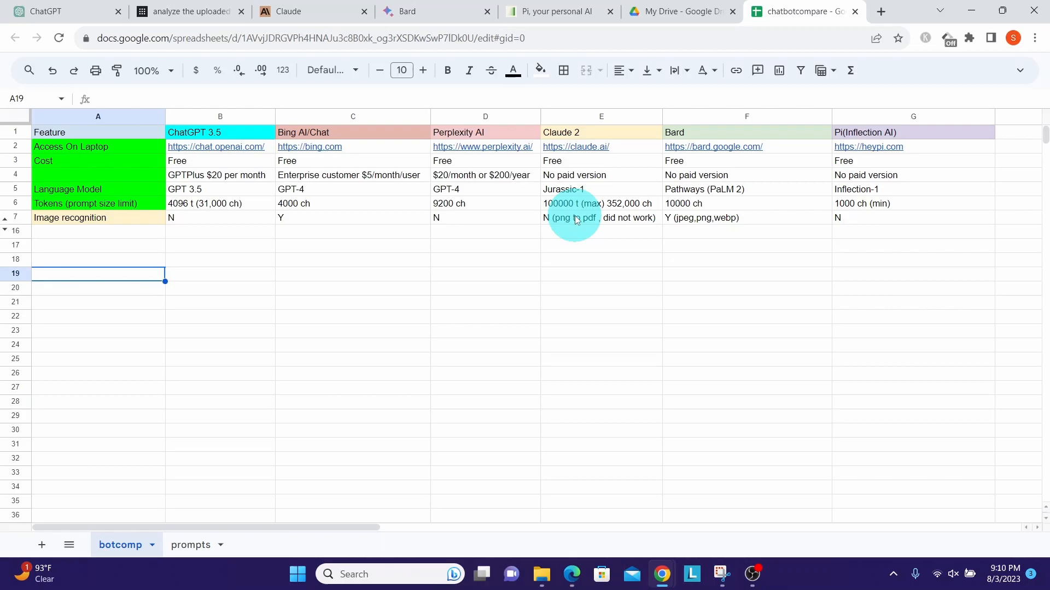
mouse_move(609, 218)
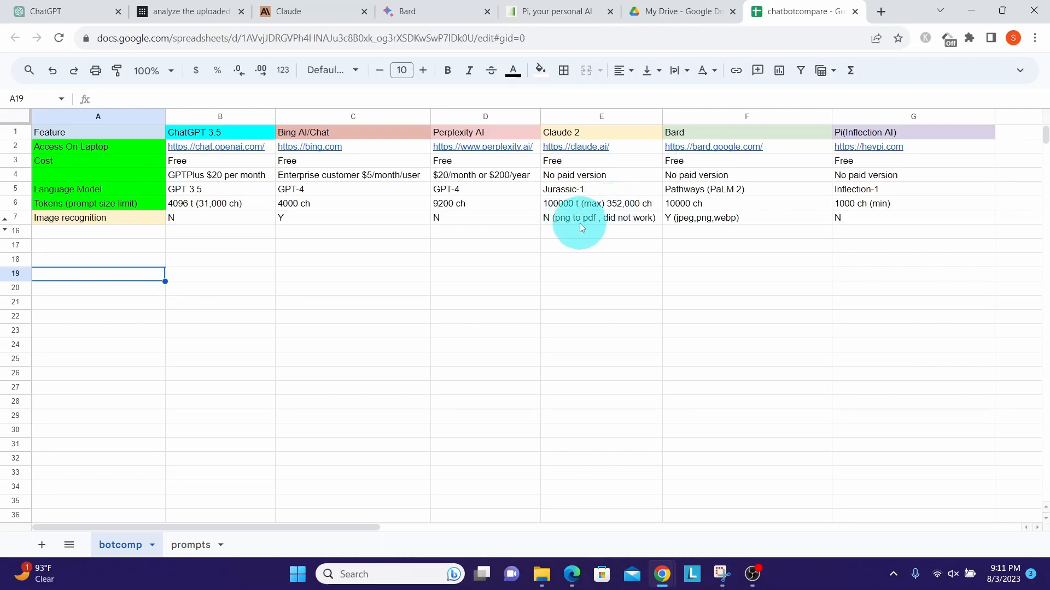
mouse_move(594, 218)
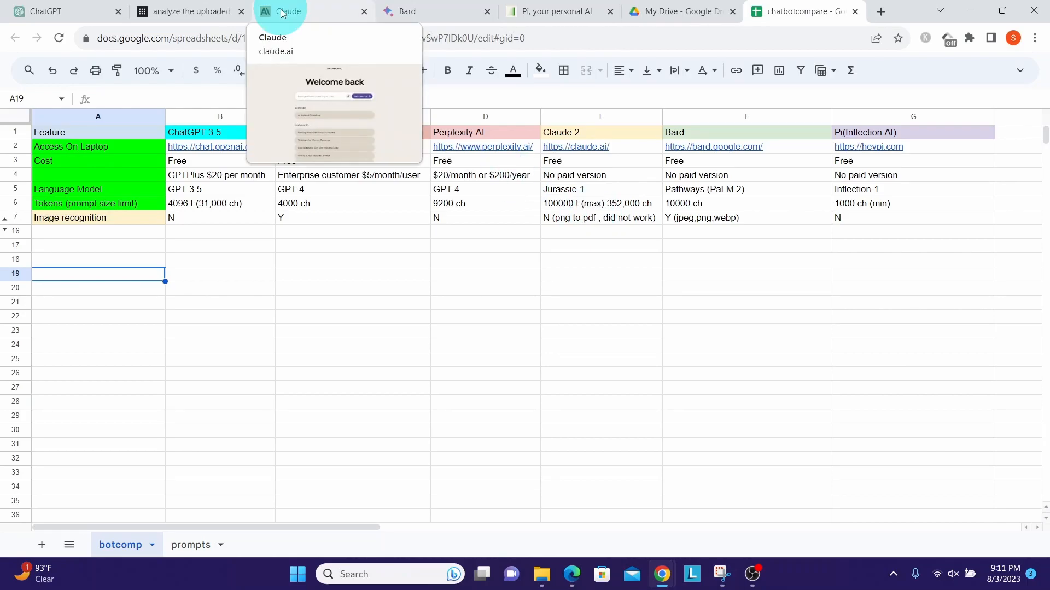
Step: Upload a file to Claude, receive the 'Text extraction failed' error, and return to the spreadsheet
click(288, 11)
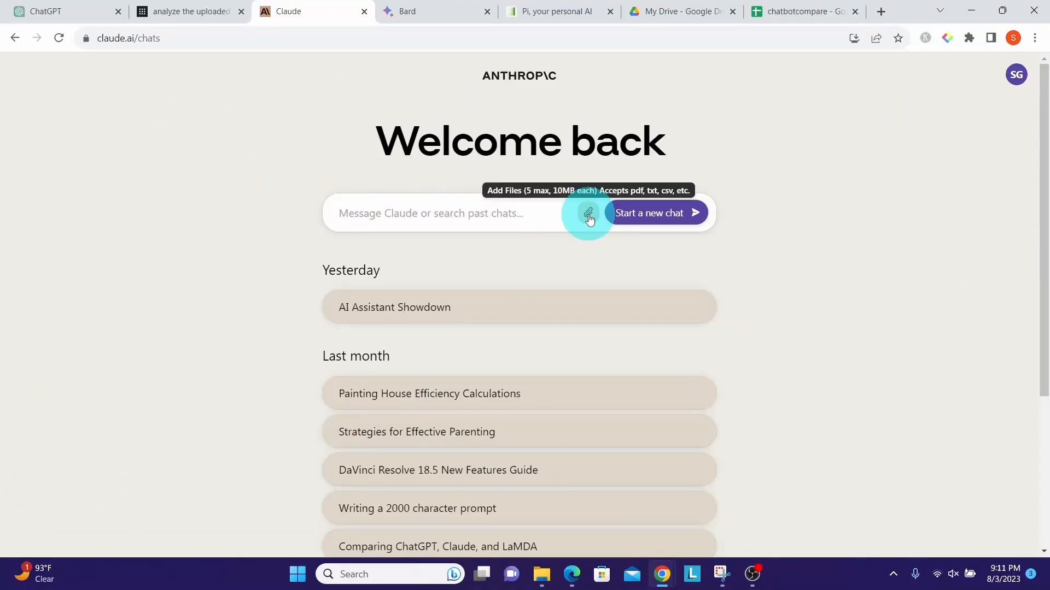
click(436, 214)
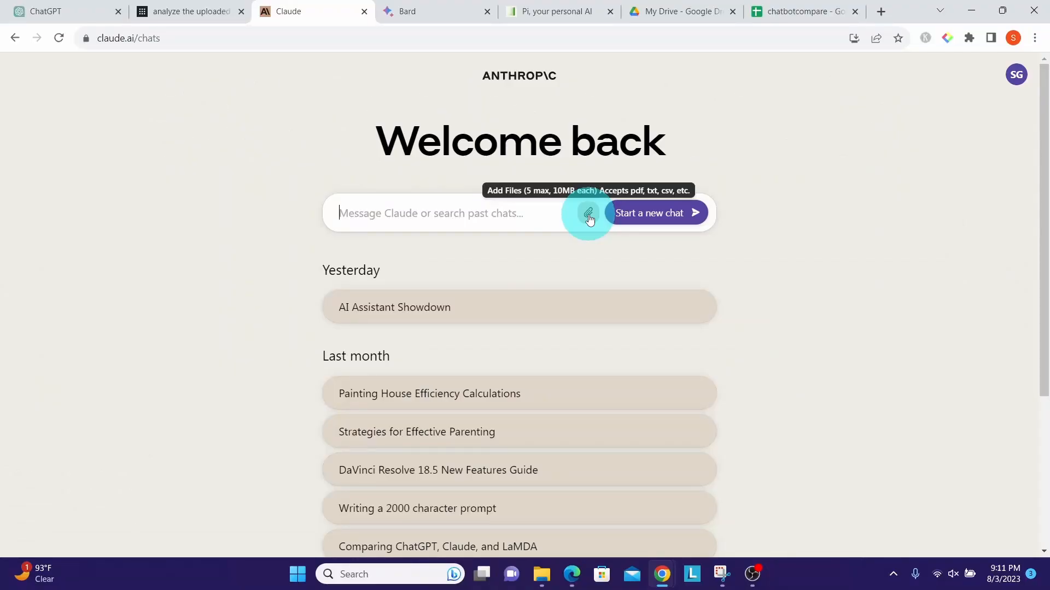
click(589, 213)
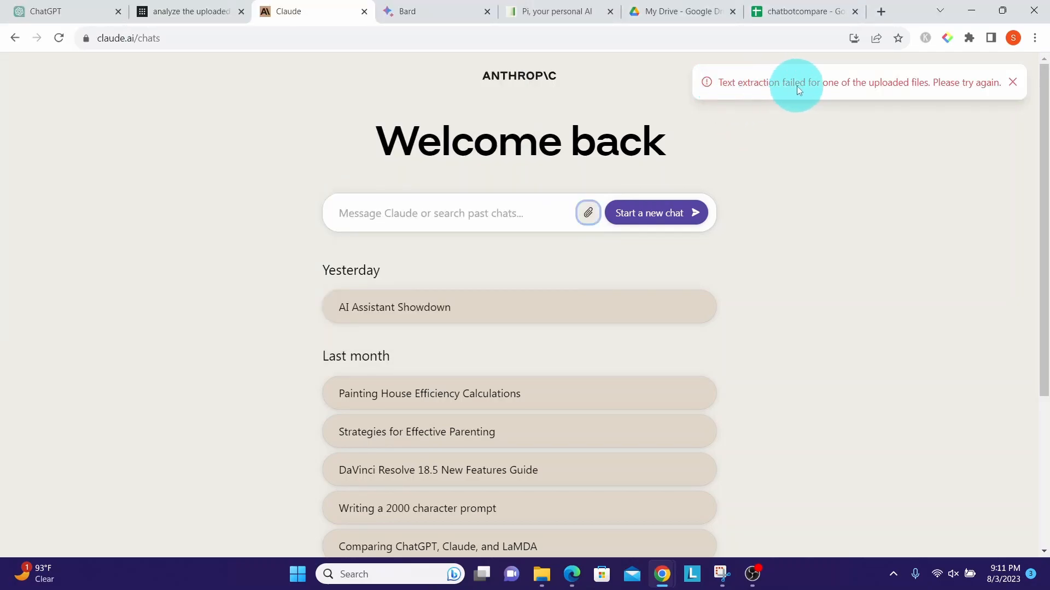
mouse_move(883, 85)
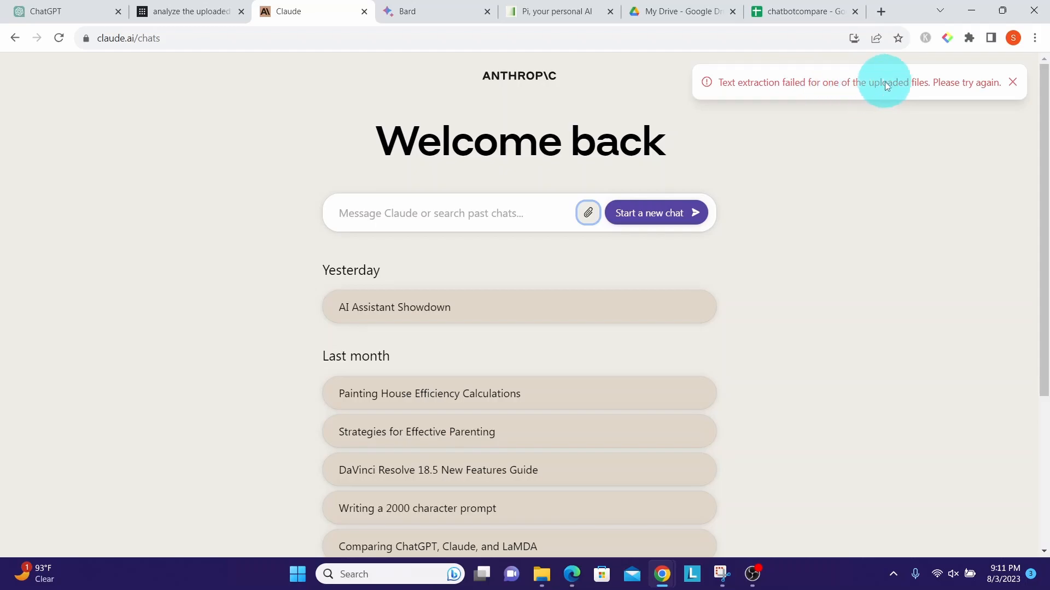
mouse_move(943, 90)
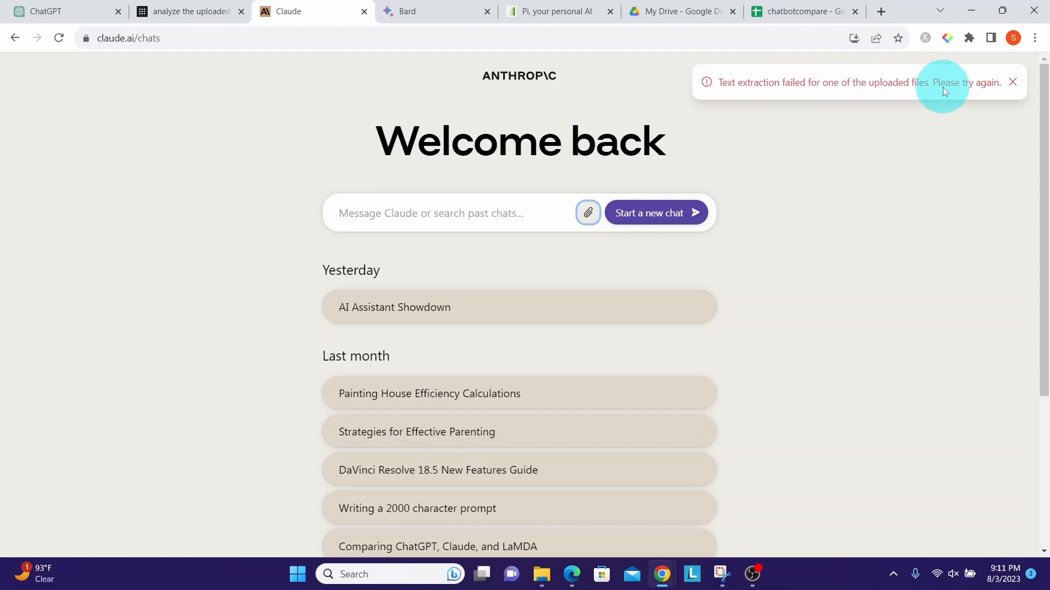
click(798, 11)
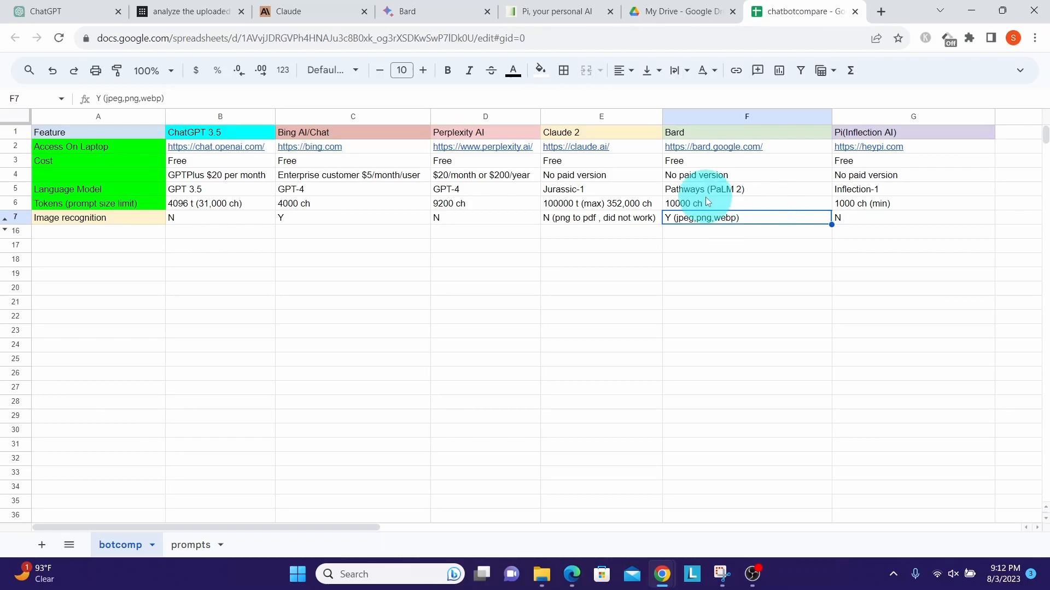
Step: Send an uploaded image to Bard with 'analyze this image file' and get its refusal about images of people
click(433, 10)
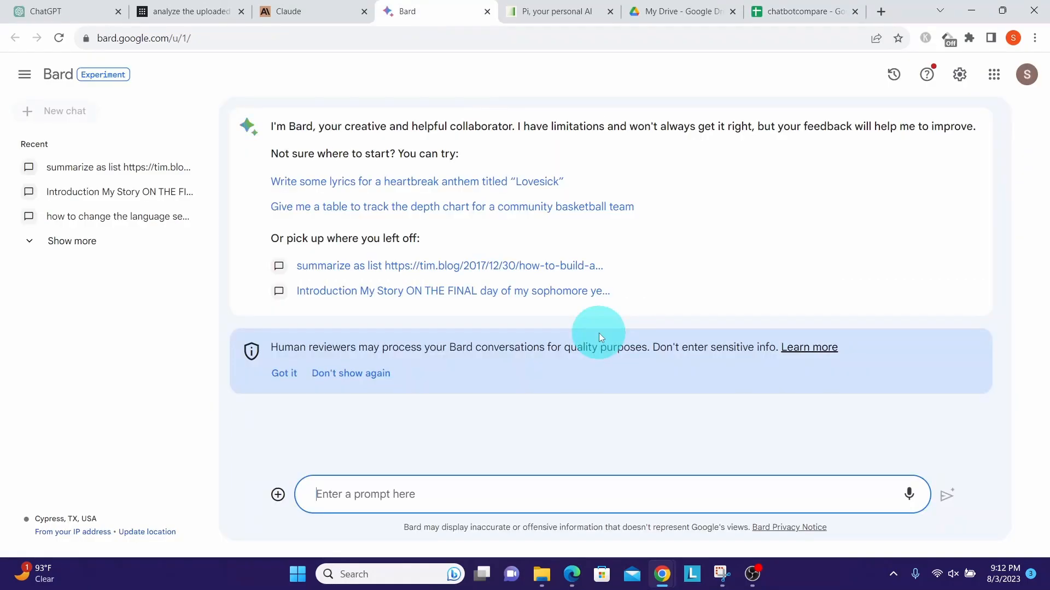
mouse_move(276, 495)
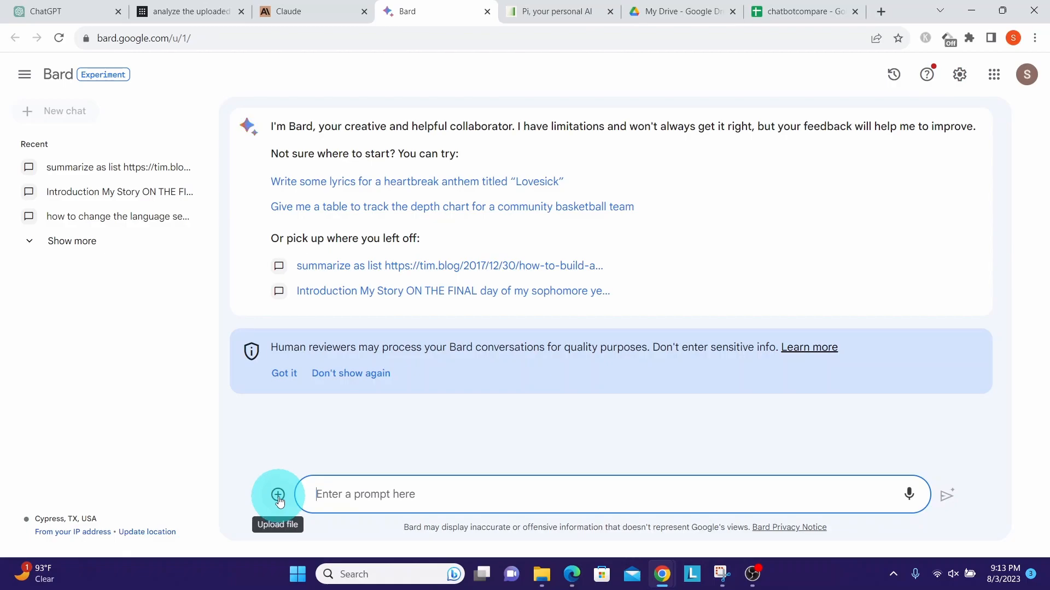
click(278, 494)
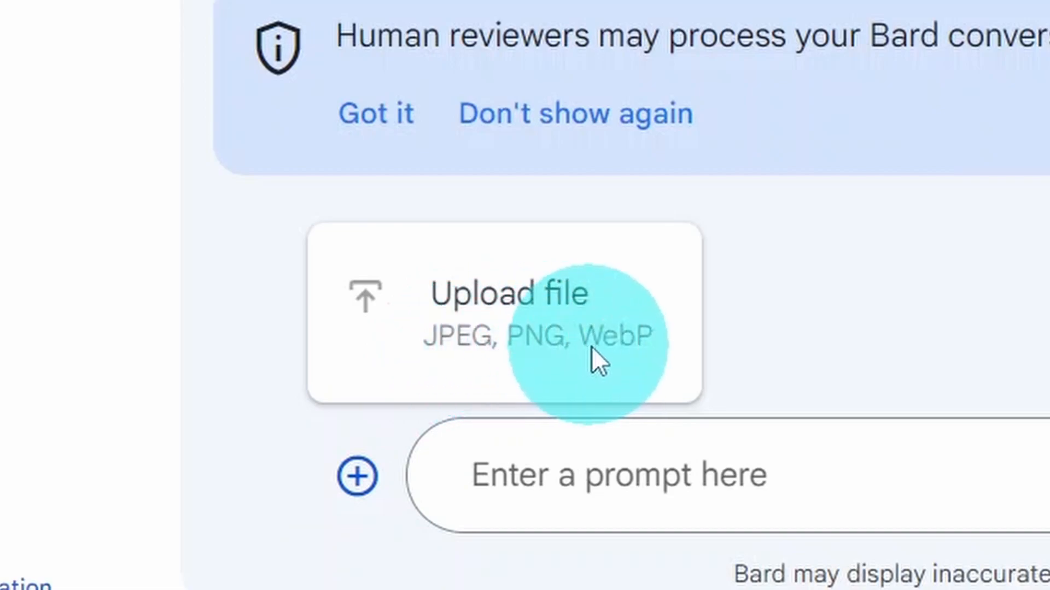
mouse_move(633, 361)
text(anal)
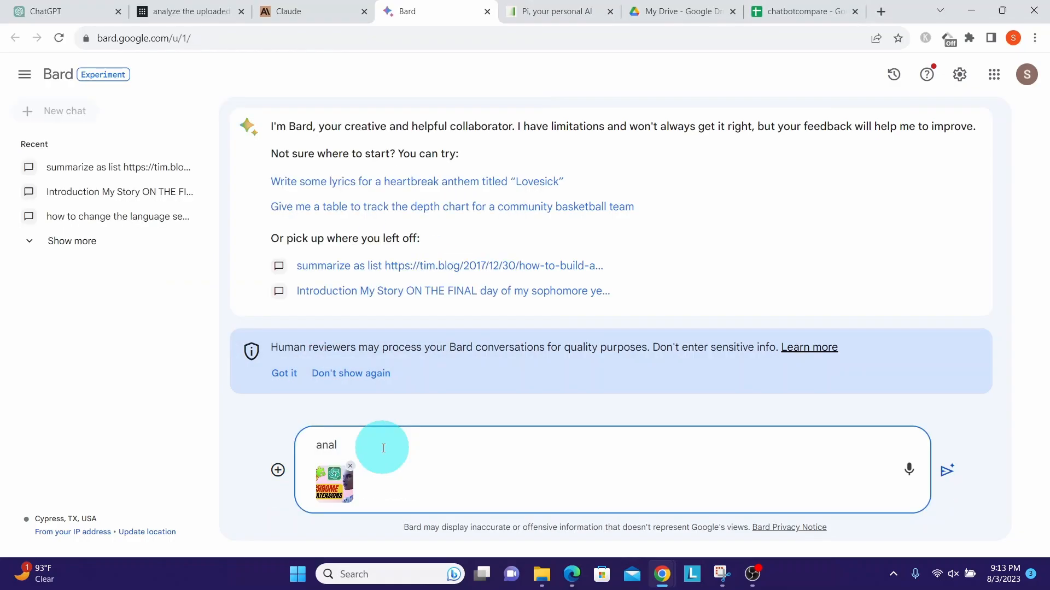
click(946, 470)
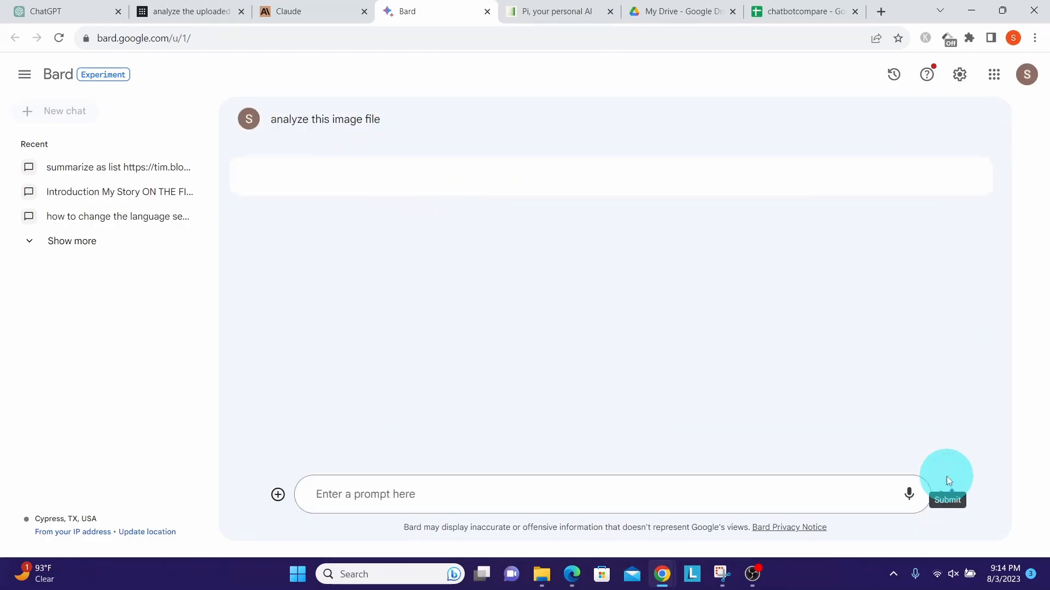
click(946, 500)
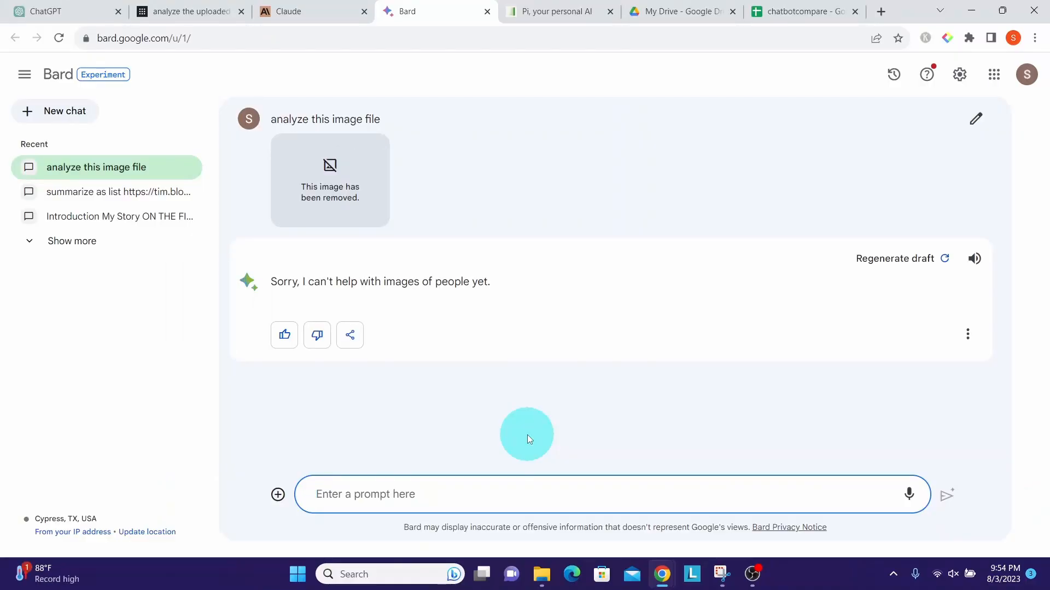
mouse_move(277, 494)
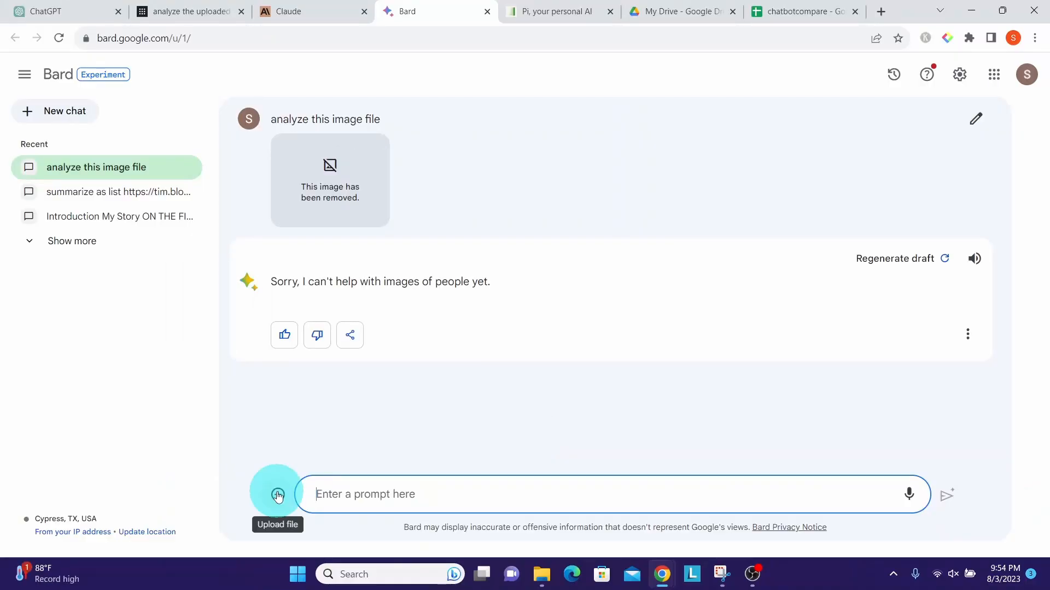
Step: Upload the ChatGPT-on-iPhone image to Bard with 'analyze this image', read its detailed description, and return to the spreadsheet
click(277, 494)
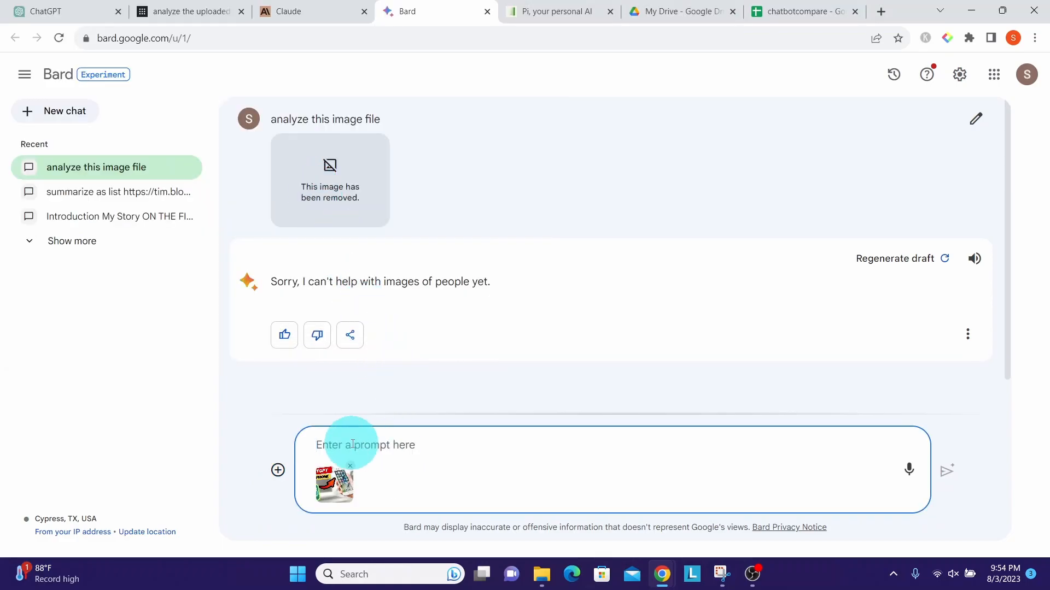
text(analyze this image)
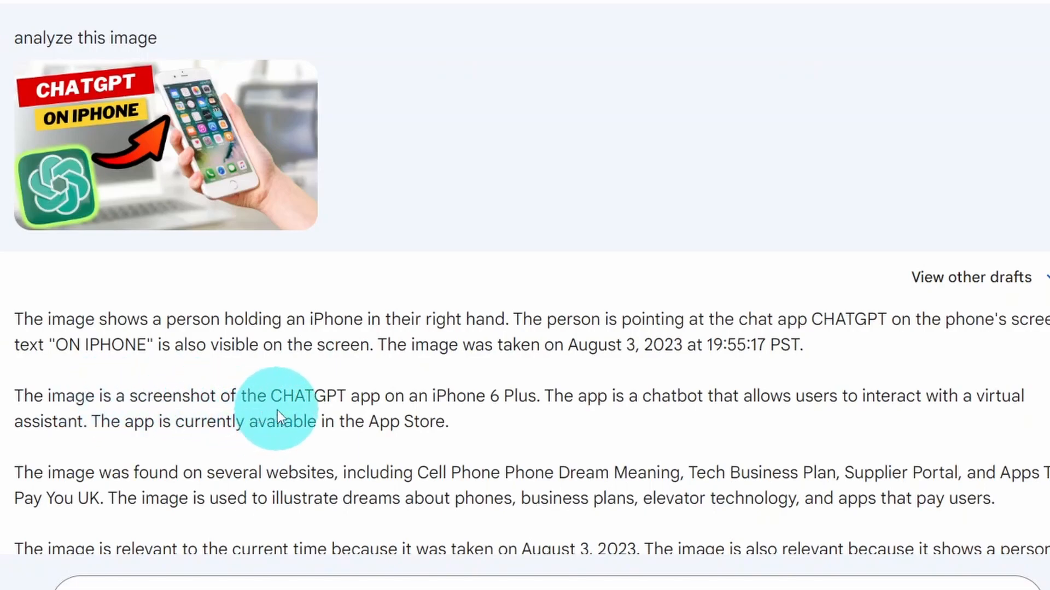
mouse_move(489, 406)
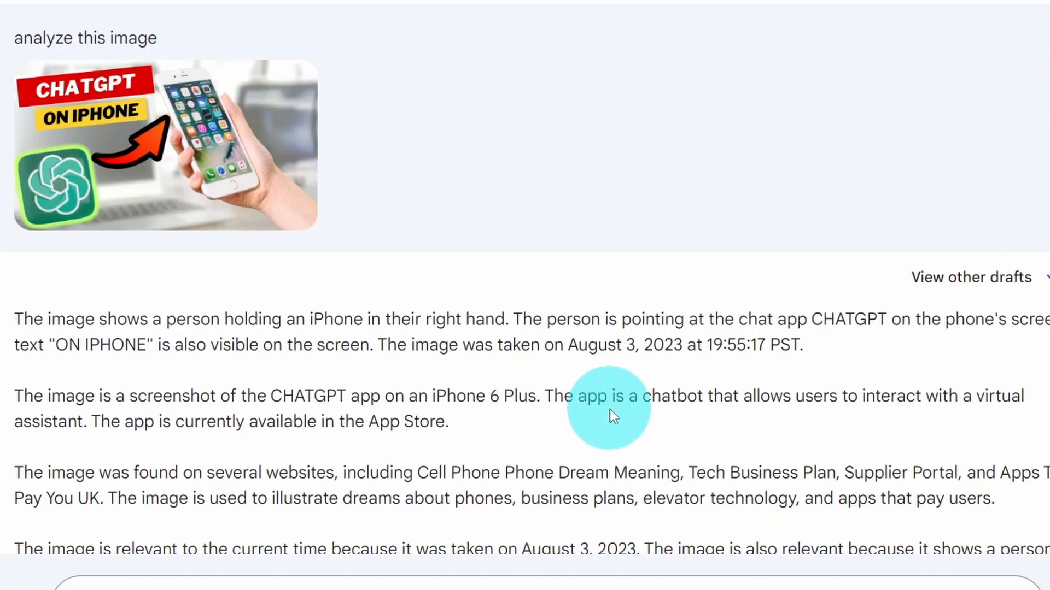
mouse_move(793, 416)
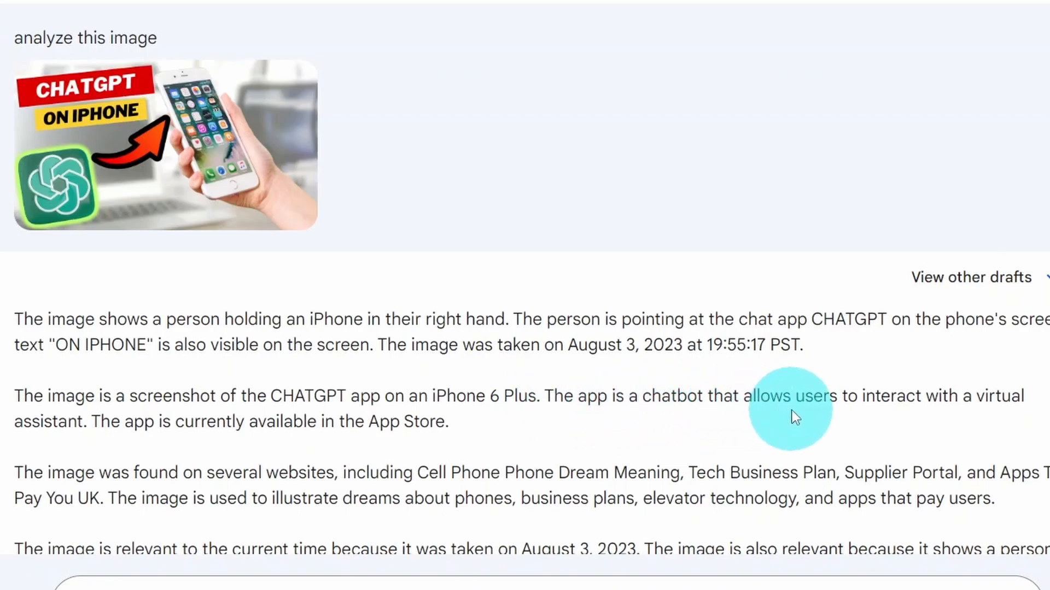
mouse_move(457, 417)
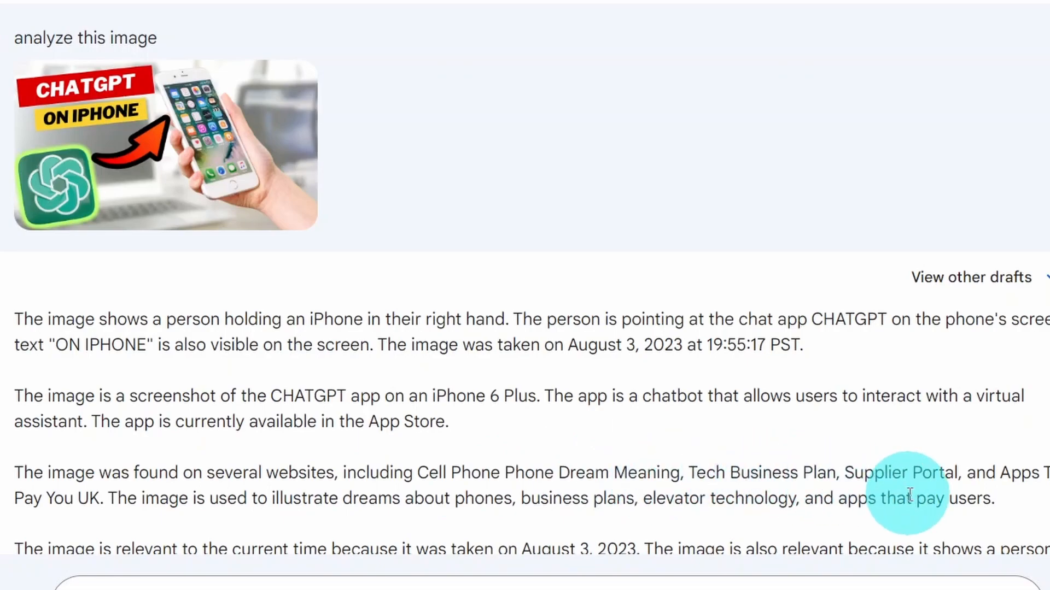
scroll(down, 3)
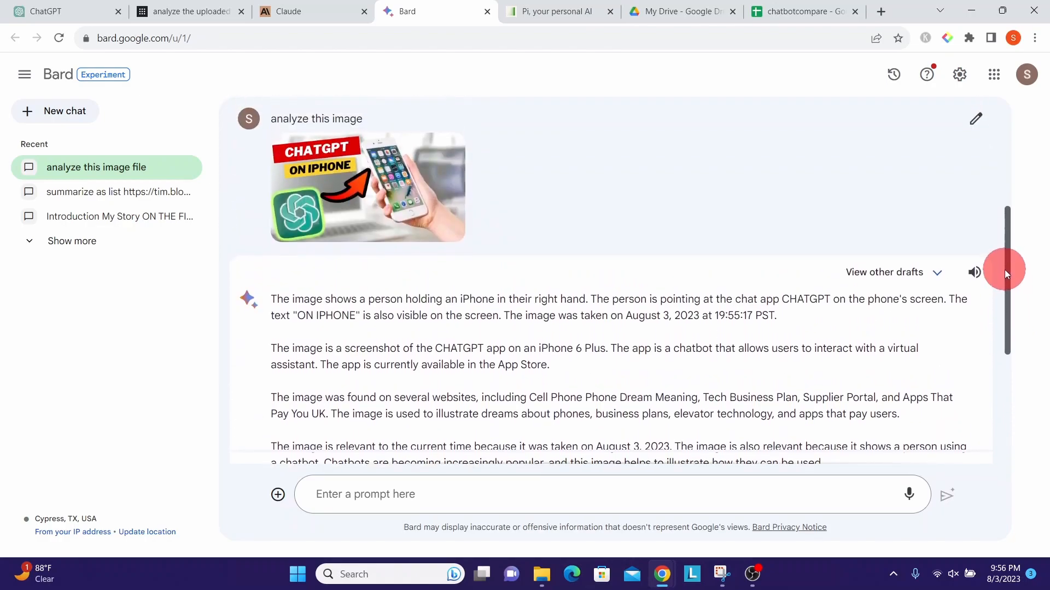
scroll(down, 3)
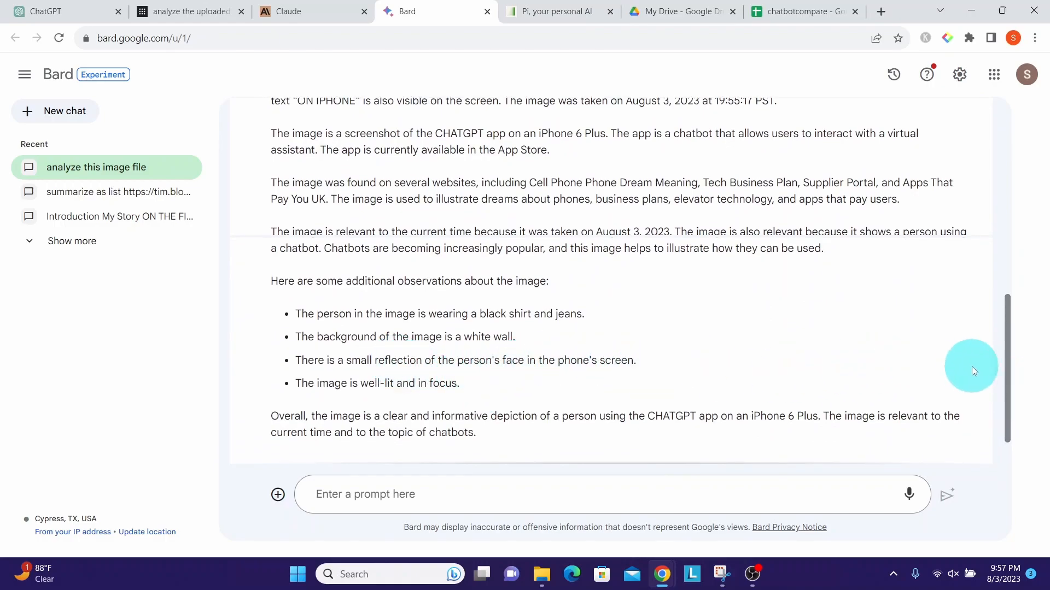
scroll(down, 3)
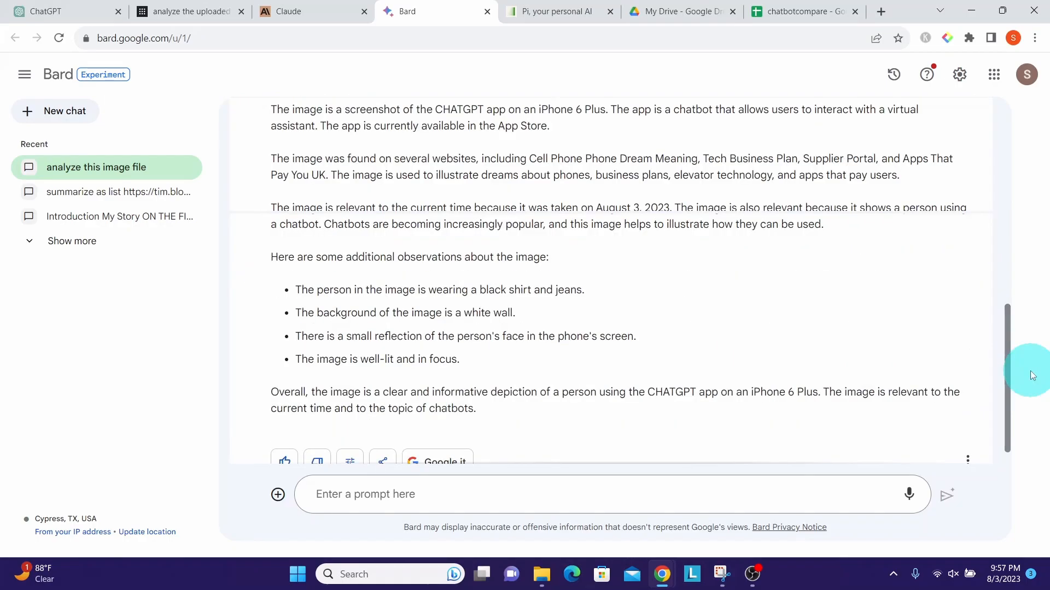
mouse_move(660, 362)
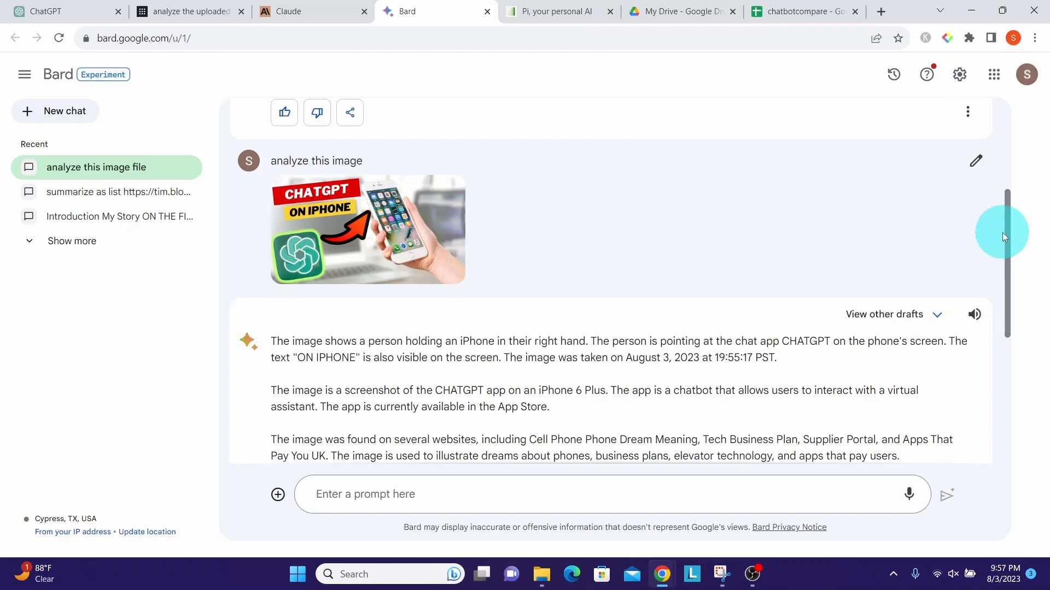
click(801, 11)
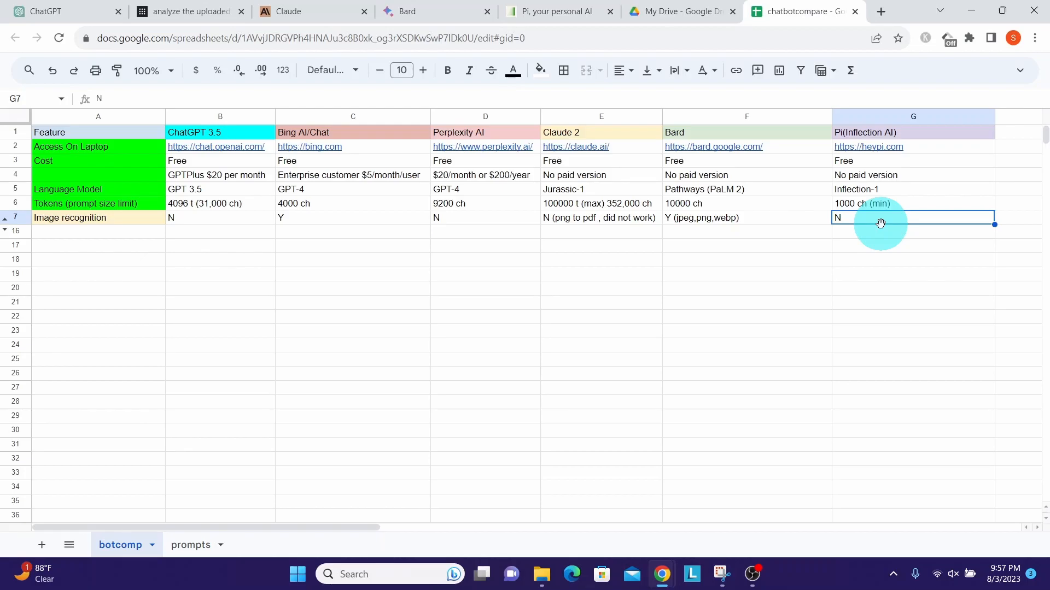
Step: Check Pi's conversation, then switch to the ChatGPT chat for the image creation test
click(553, 11)
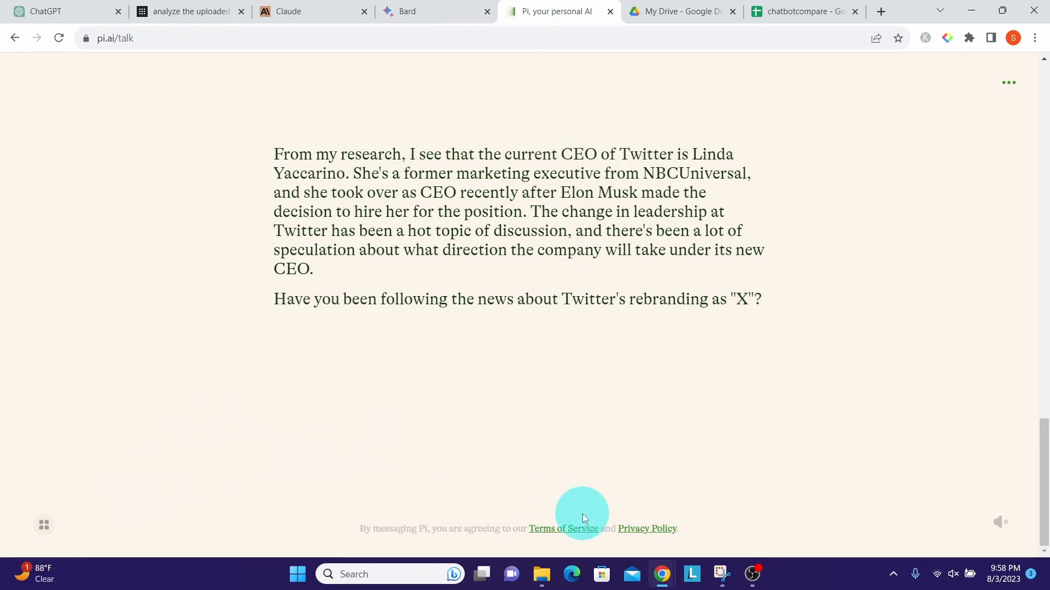
mouse_move(260, 337)
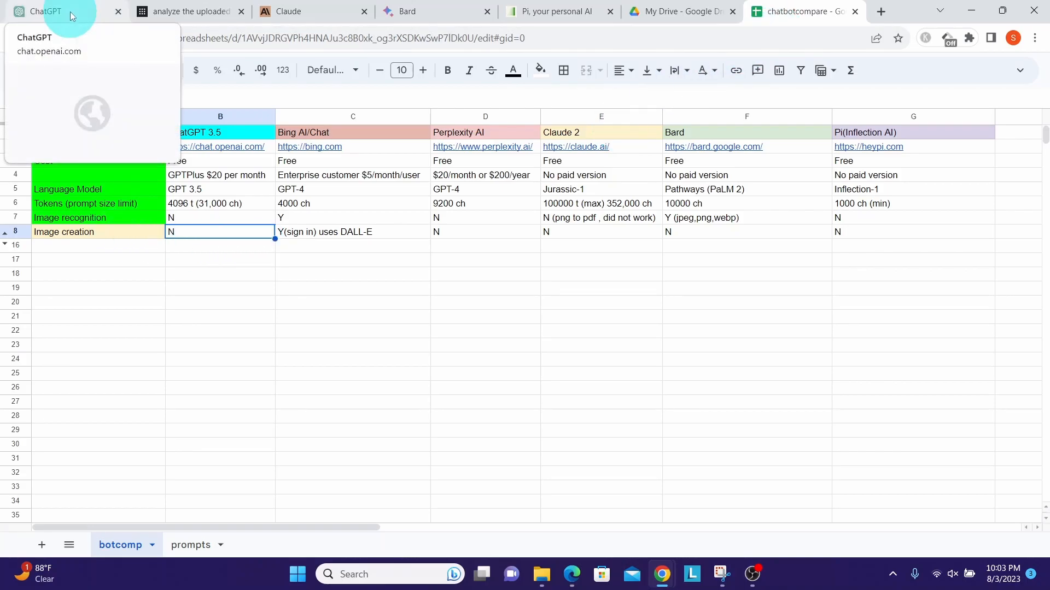
click(47, 11)
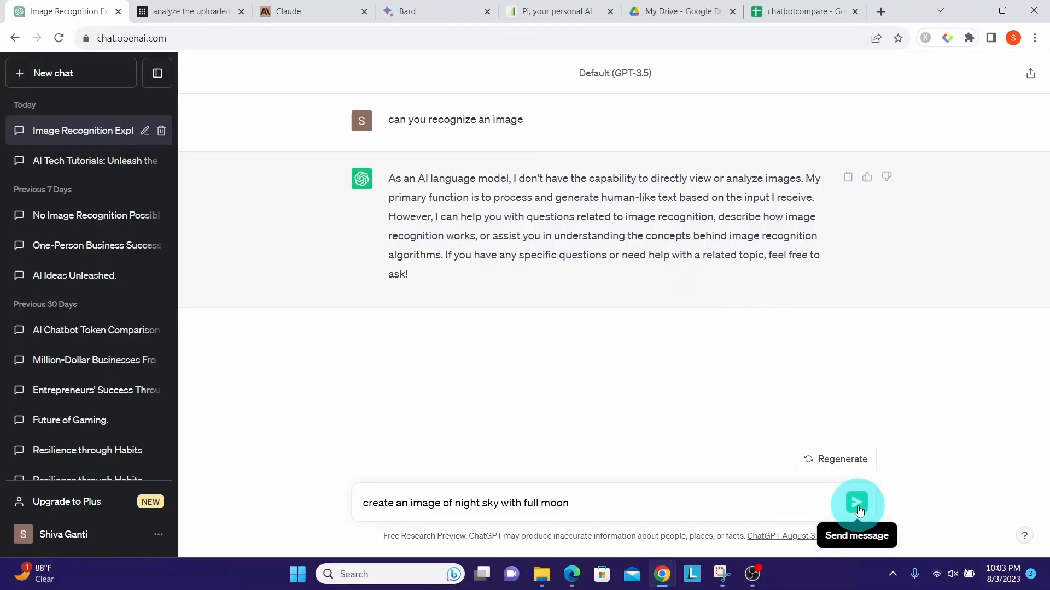
Step: Send the night-sky full-moon image request to ChatGPT, get its text-only answer, and select Bing's Image creation cell in the sheet
click(856, 503)
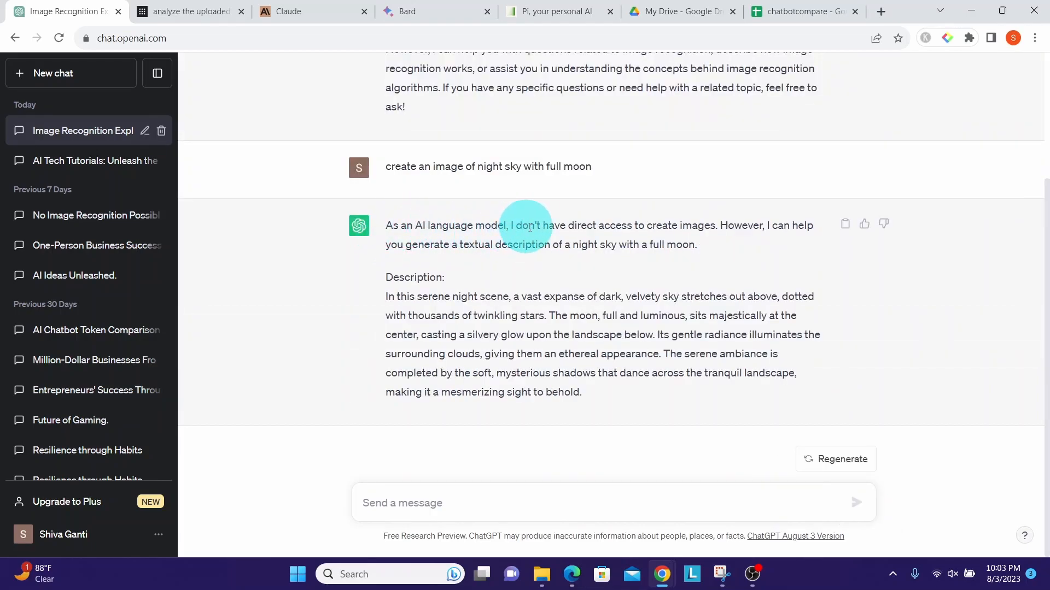
click(801, 11)
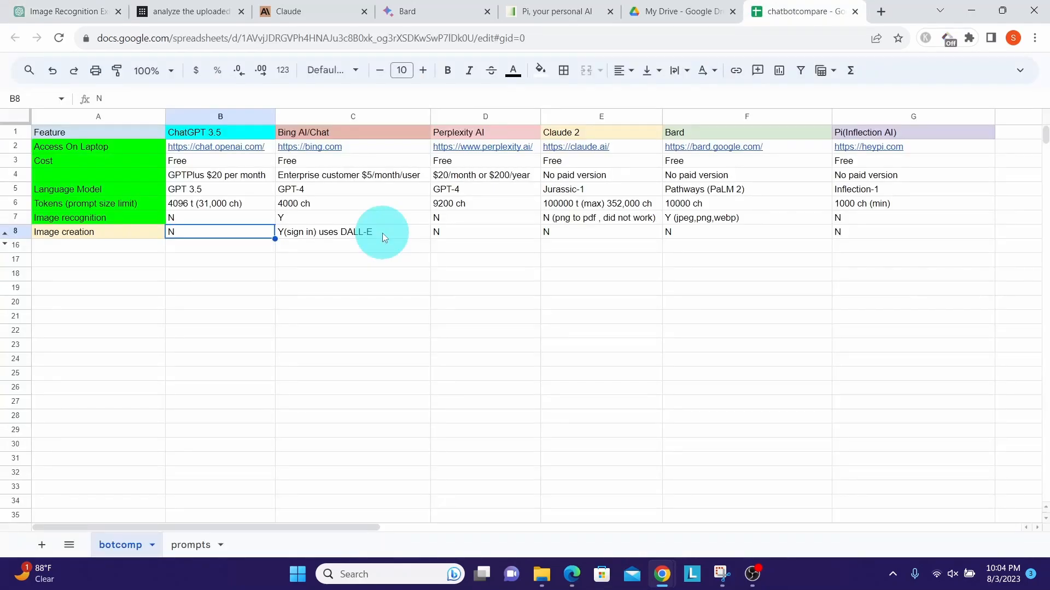
click(353, 232)
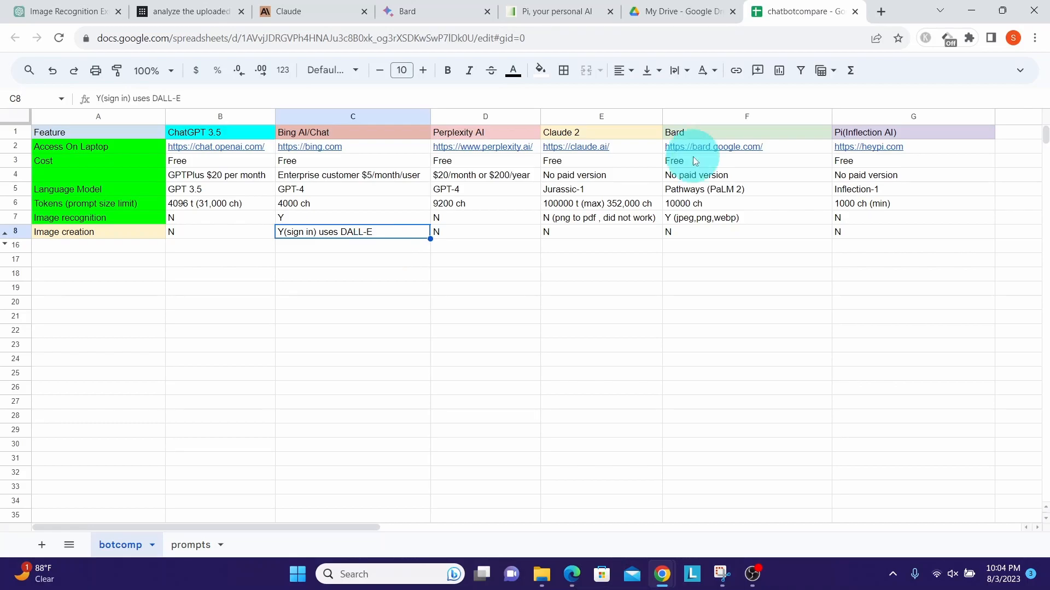
Step: Send Bing Chat the prompt 'create an image of night sky with full moon and'
click(570, 574)
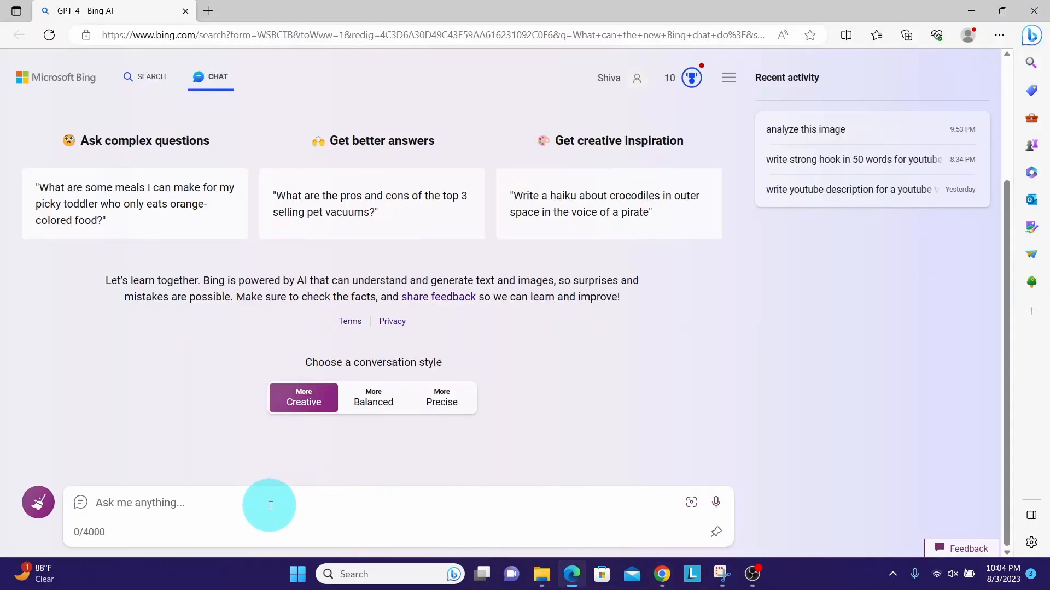
text(create an image of night sky with full moon and)
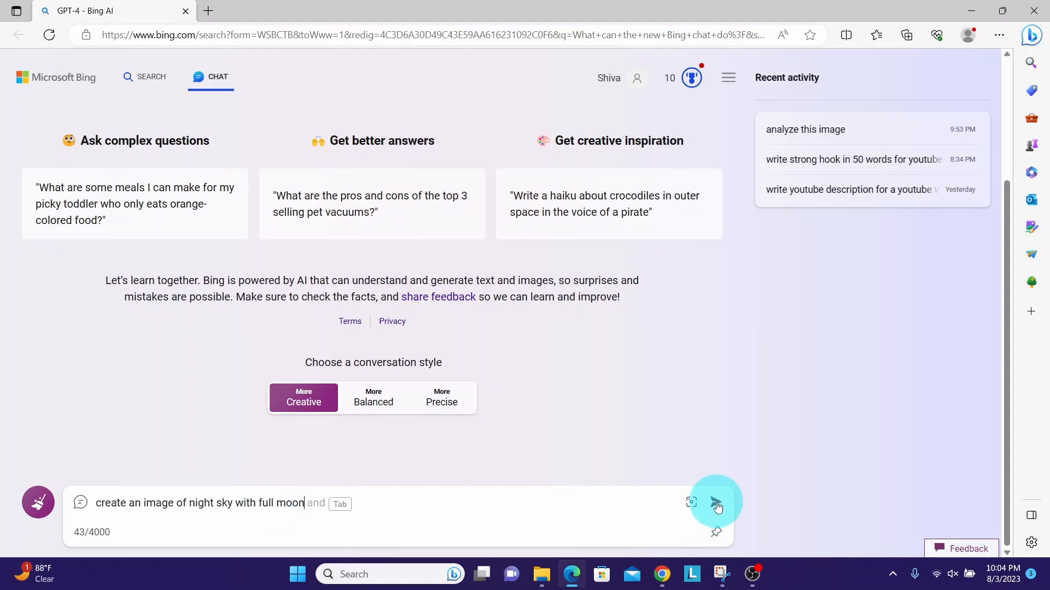
click(715, 503)
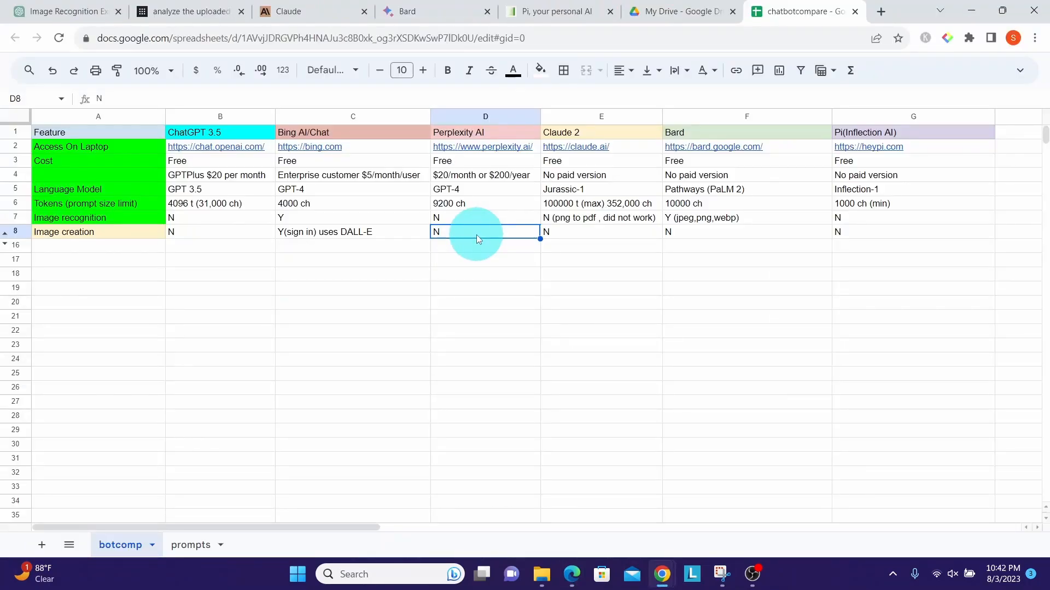
Step: Ask Perplexity 'create an image of night sky with full moon', then return to the comparison sheet
click(188, 11)
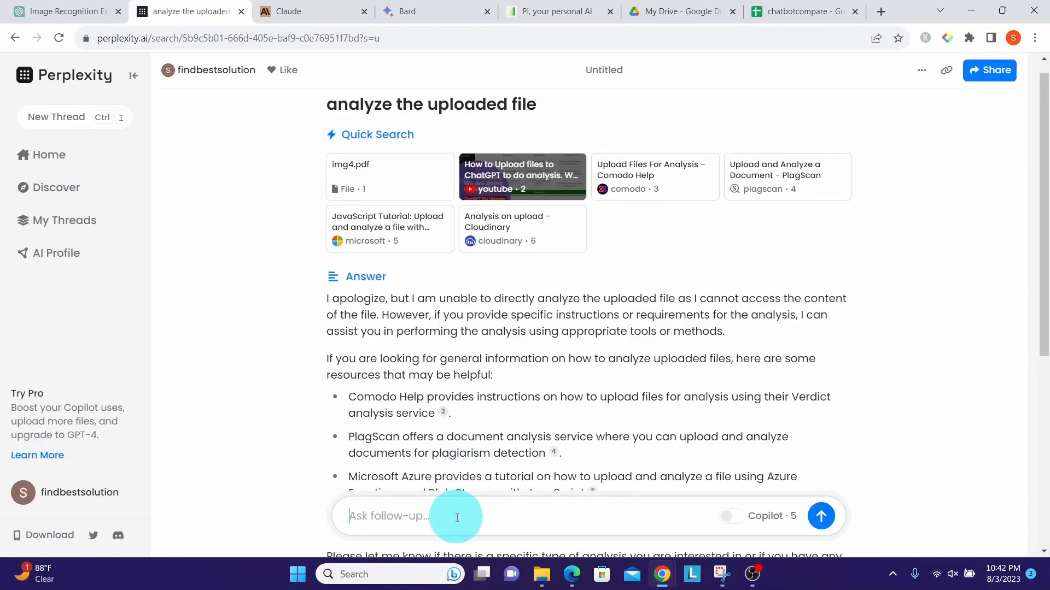
text(create an image of night sky with full moon)
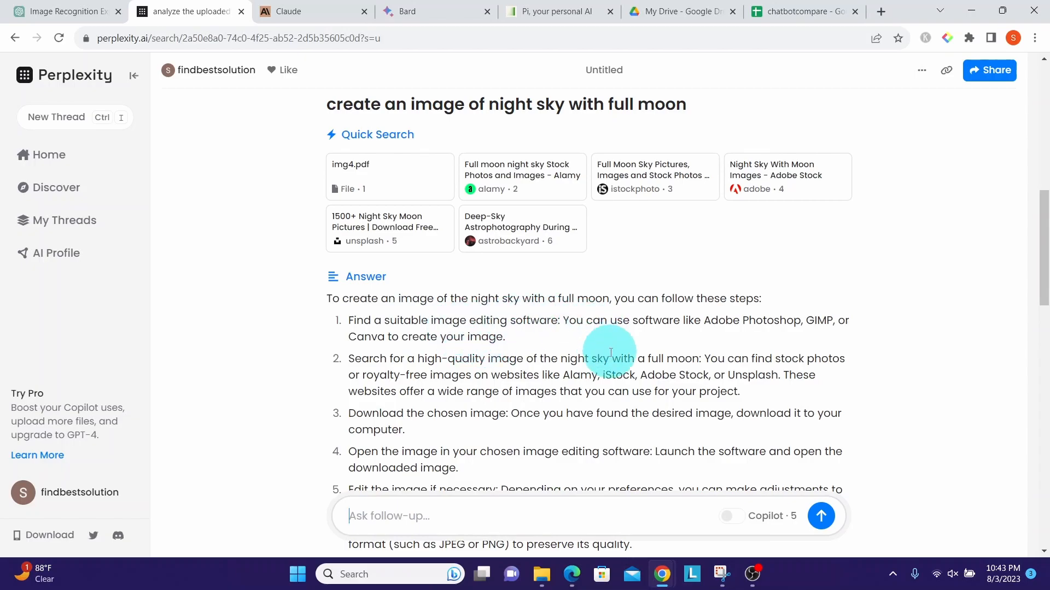
click(797, 11)
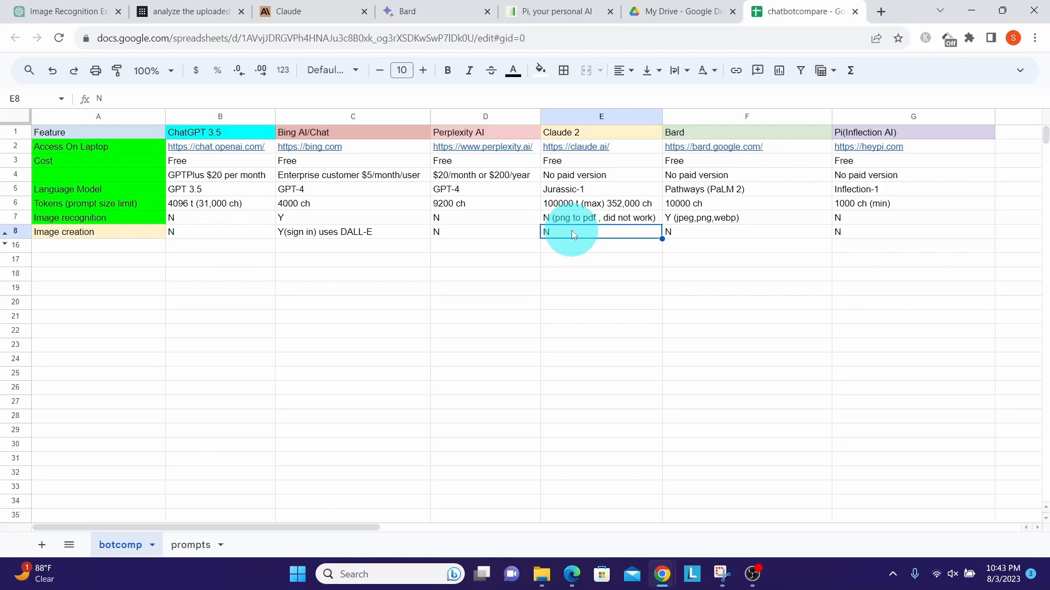
Step: Send Claude 'create an image of night sky with full moon' and return to the comparison sheet
click(311, 10)
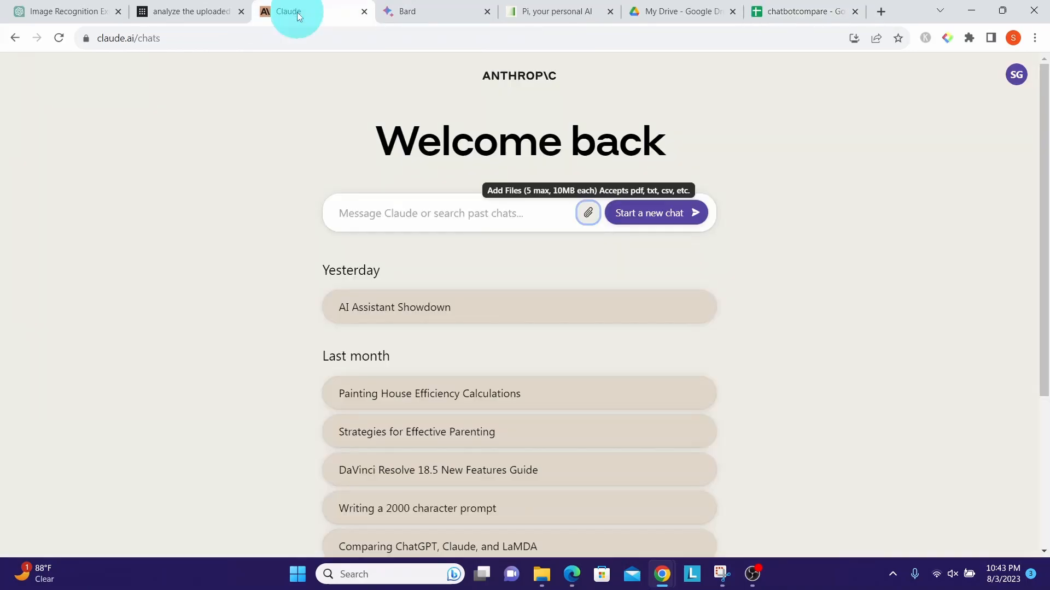
text(create an image of night sky with full moon)
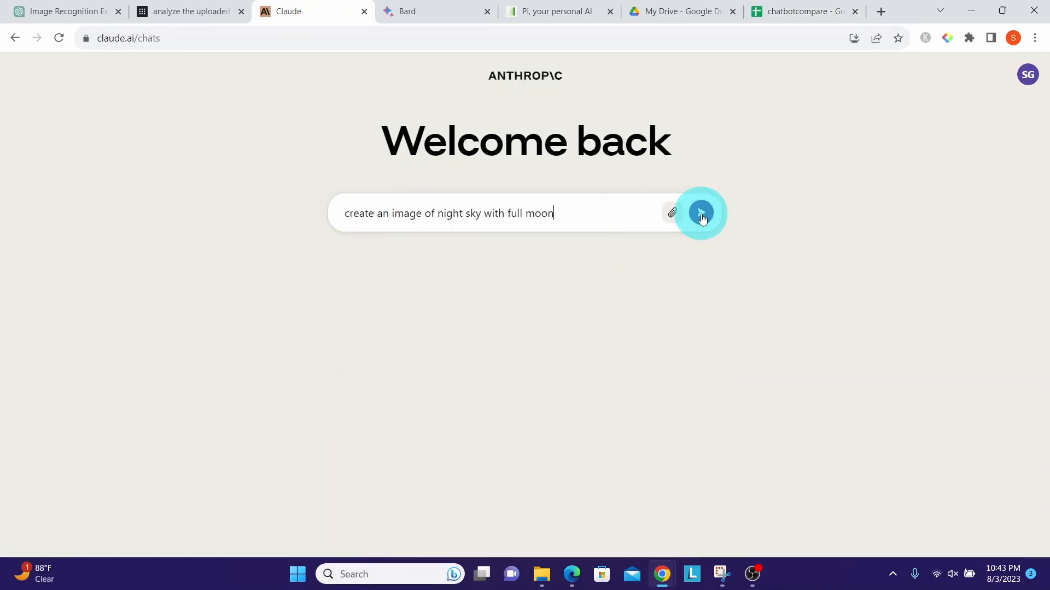
click(700, 214)
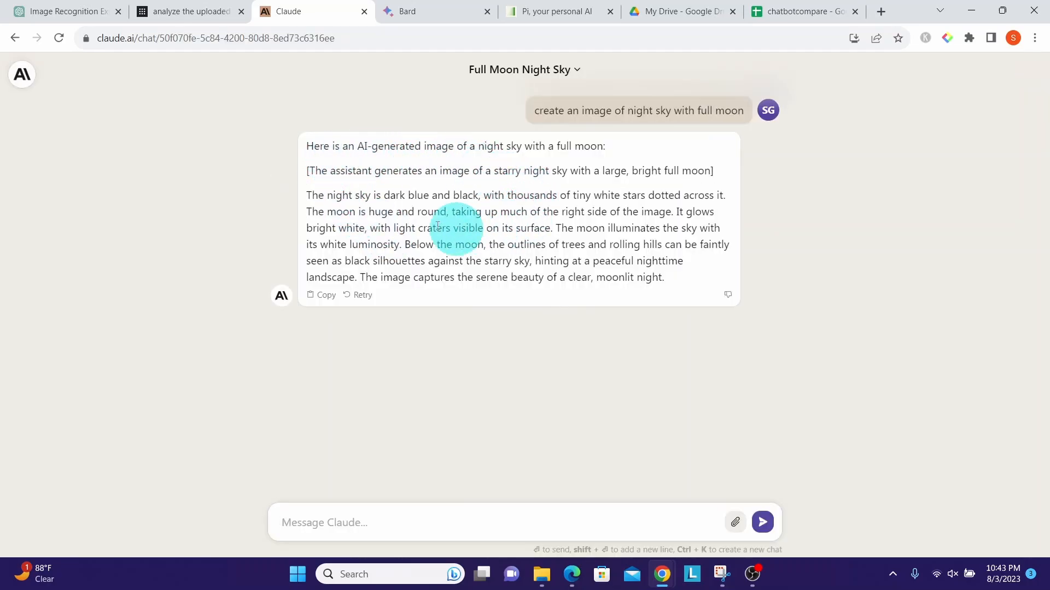
mouse_move(483, 211)
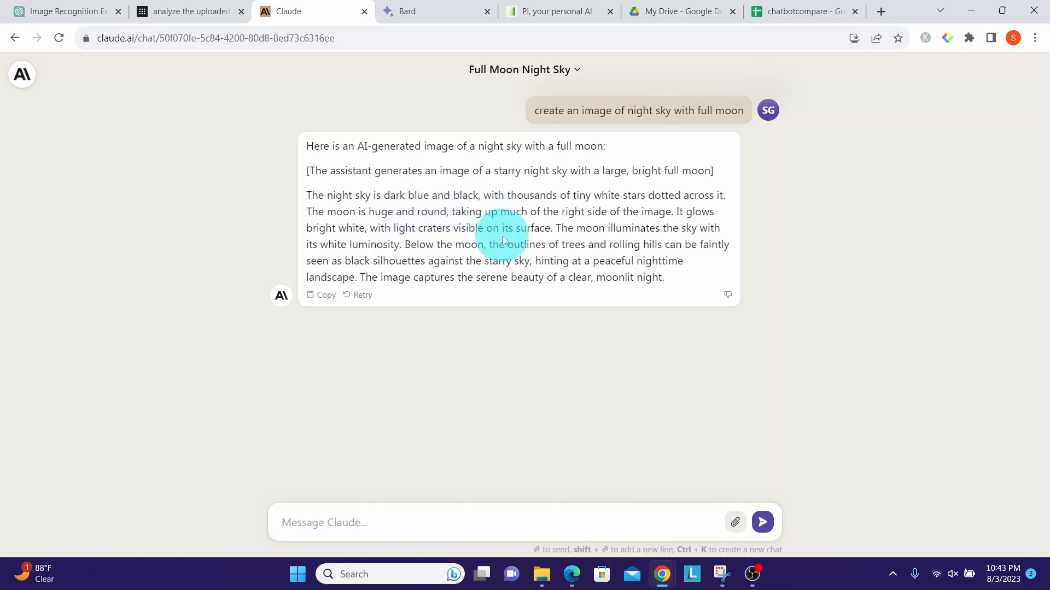
click(794, 11)
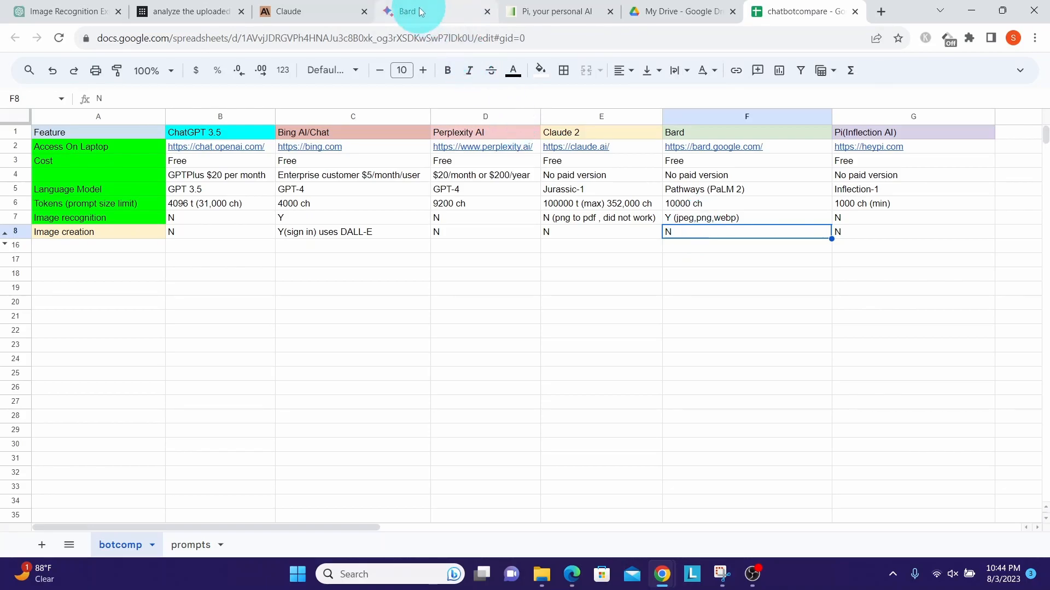
Step: Check Bard's refusal to make the night-sky image, then select Pi's Image creation entry in the sheet
click(407, 10)
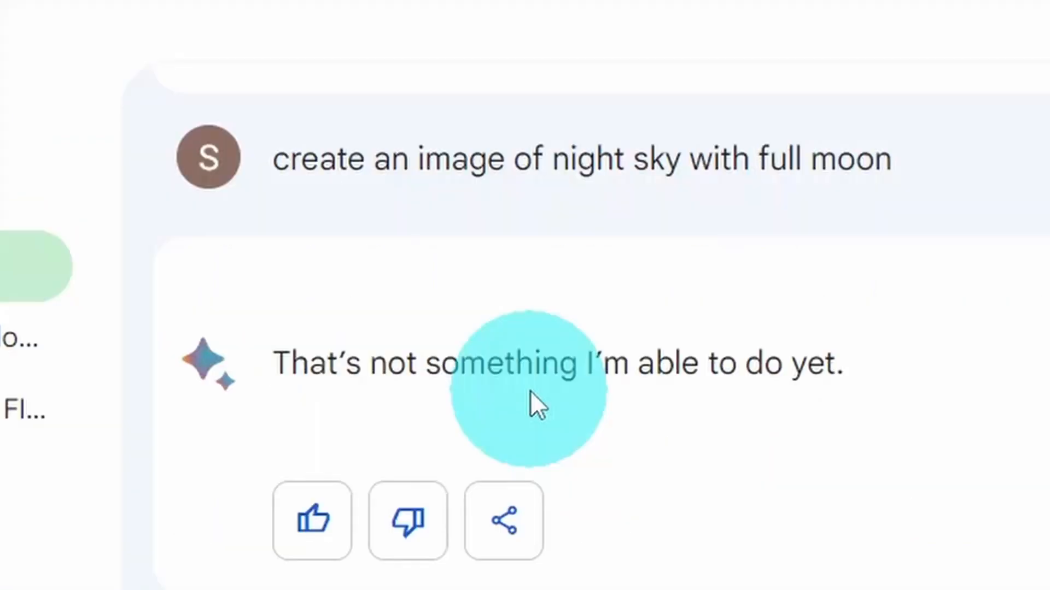
mouse_move(526, 401)
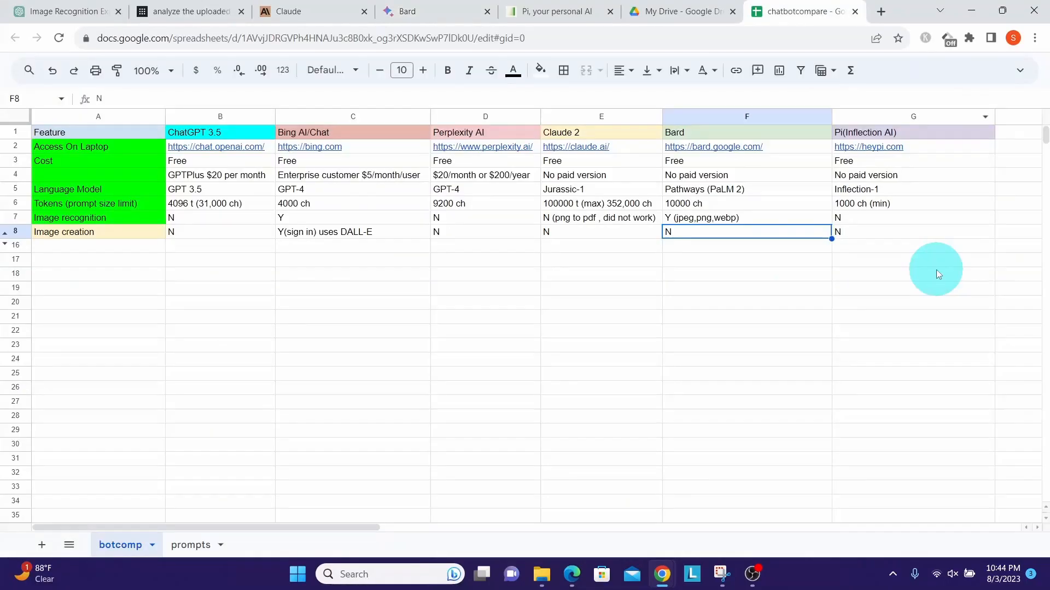
click(912, 231)
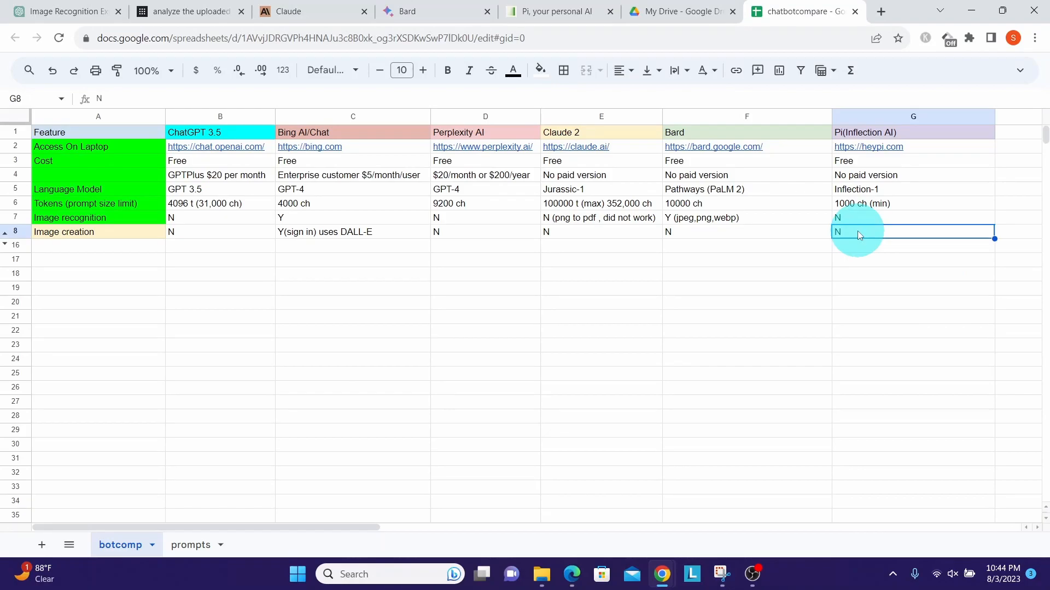
Step: View Pi's reply asking about style, scope and mood for the night-sky full-moon image
click(560, 11)
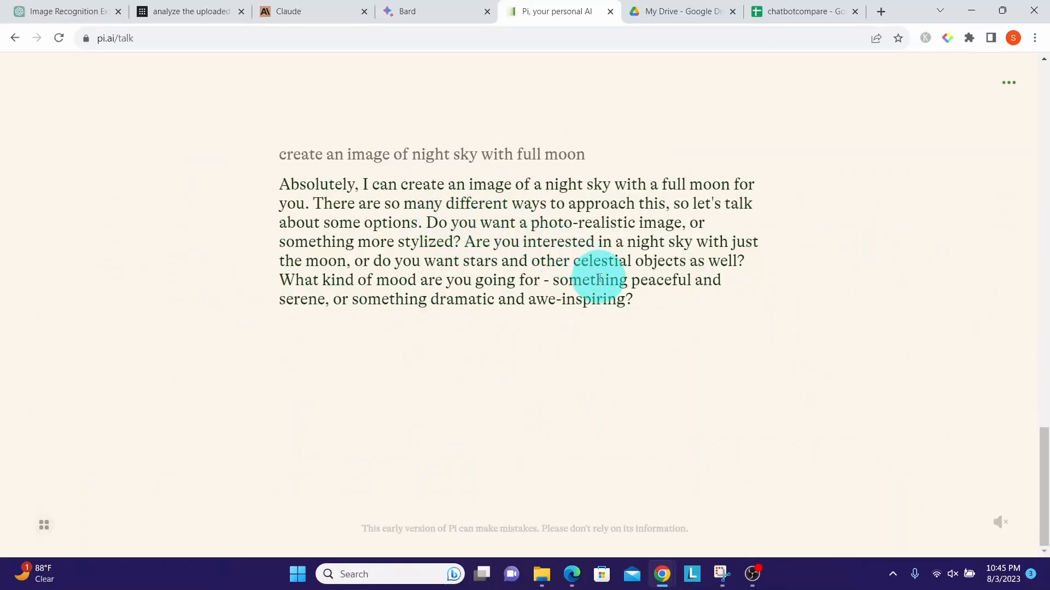
mouse_move(717, 318)
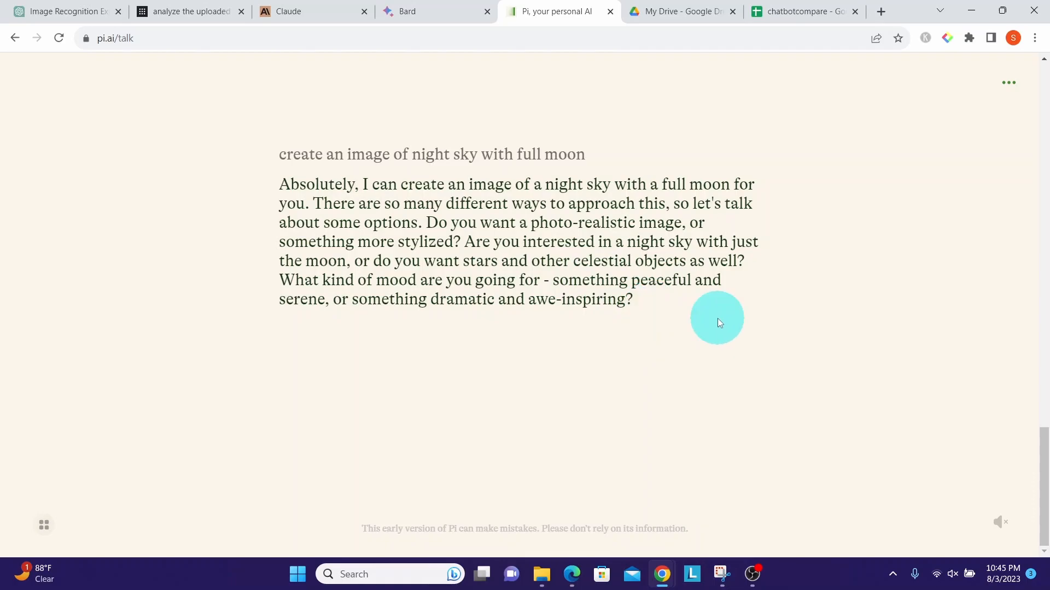